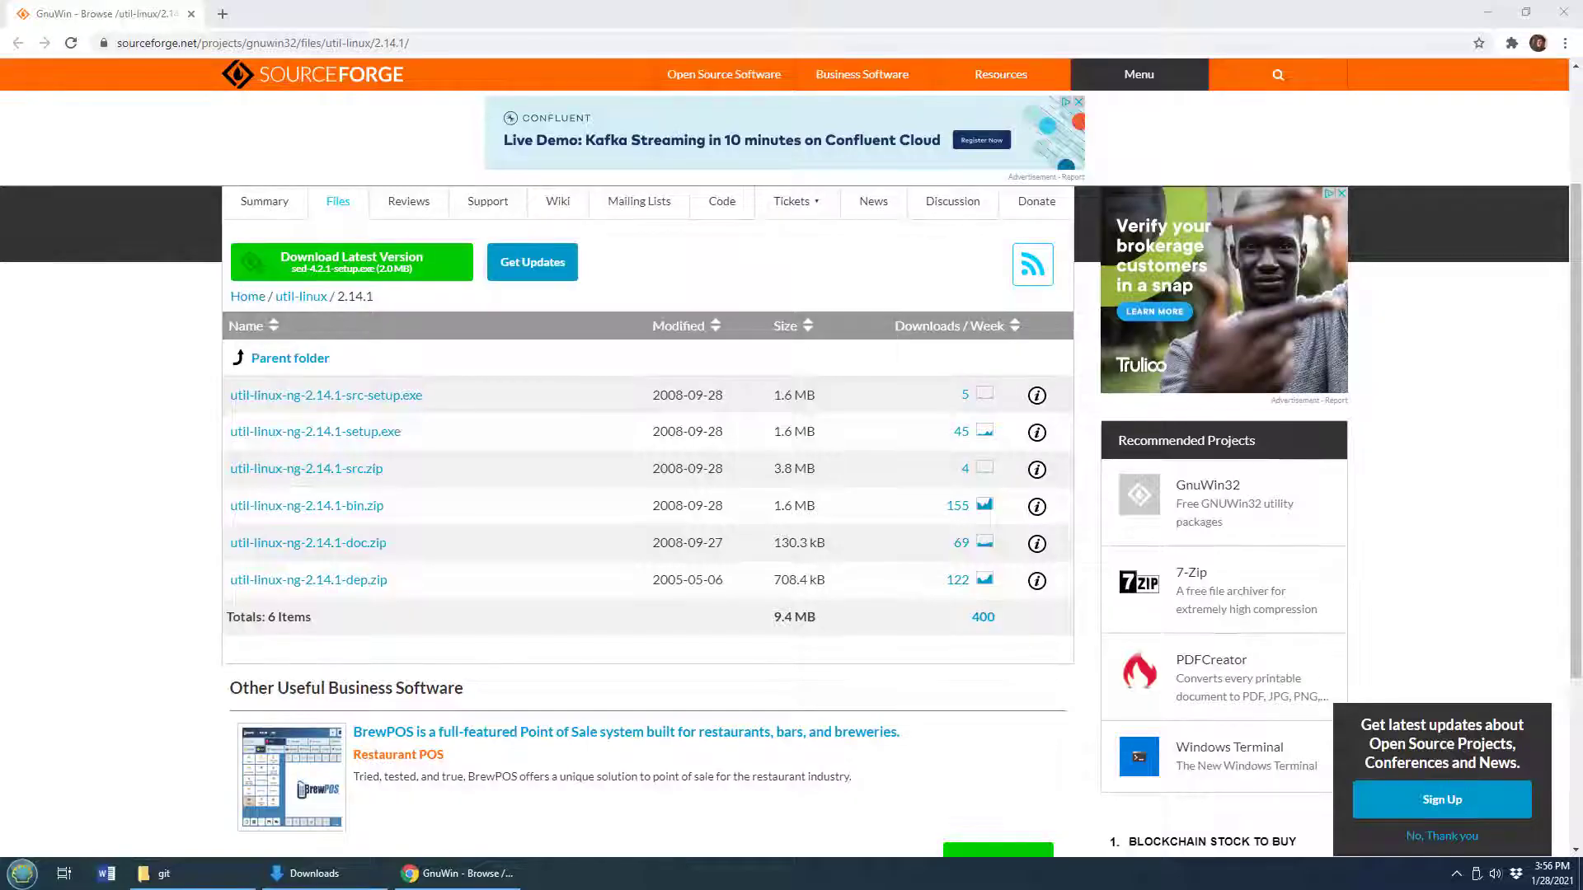
# Download util-linux-ng-2.14.1-bin.zip and util-linux-ng-2.14.1-dep.zip from SourceForge into Downloads.
pyautogui.click(162, 872)
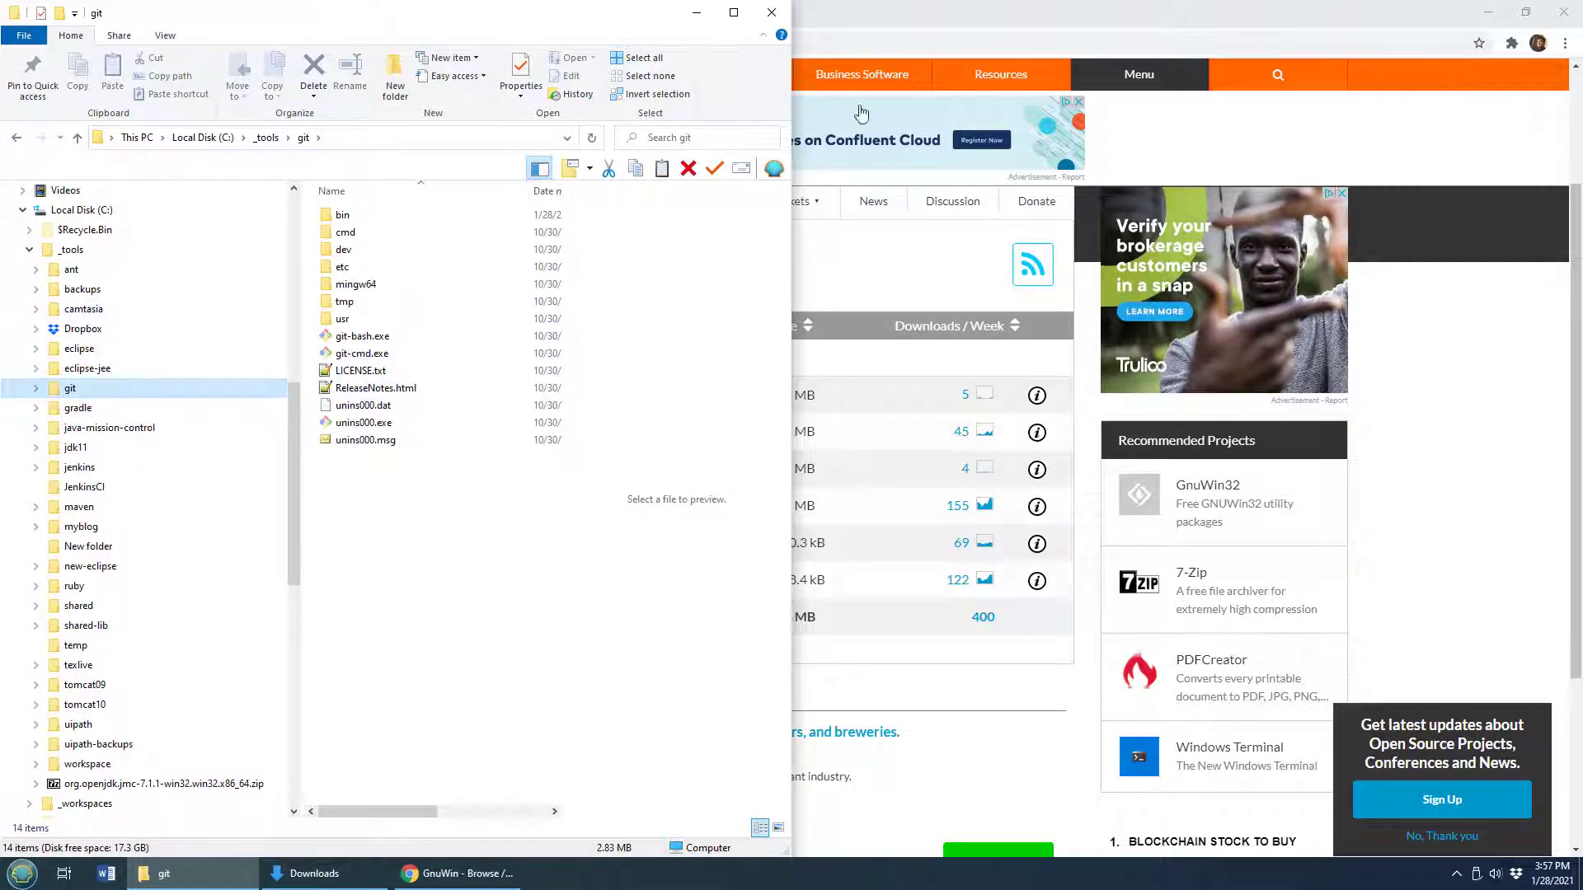
pyautogui.click(454, 873)
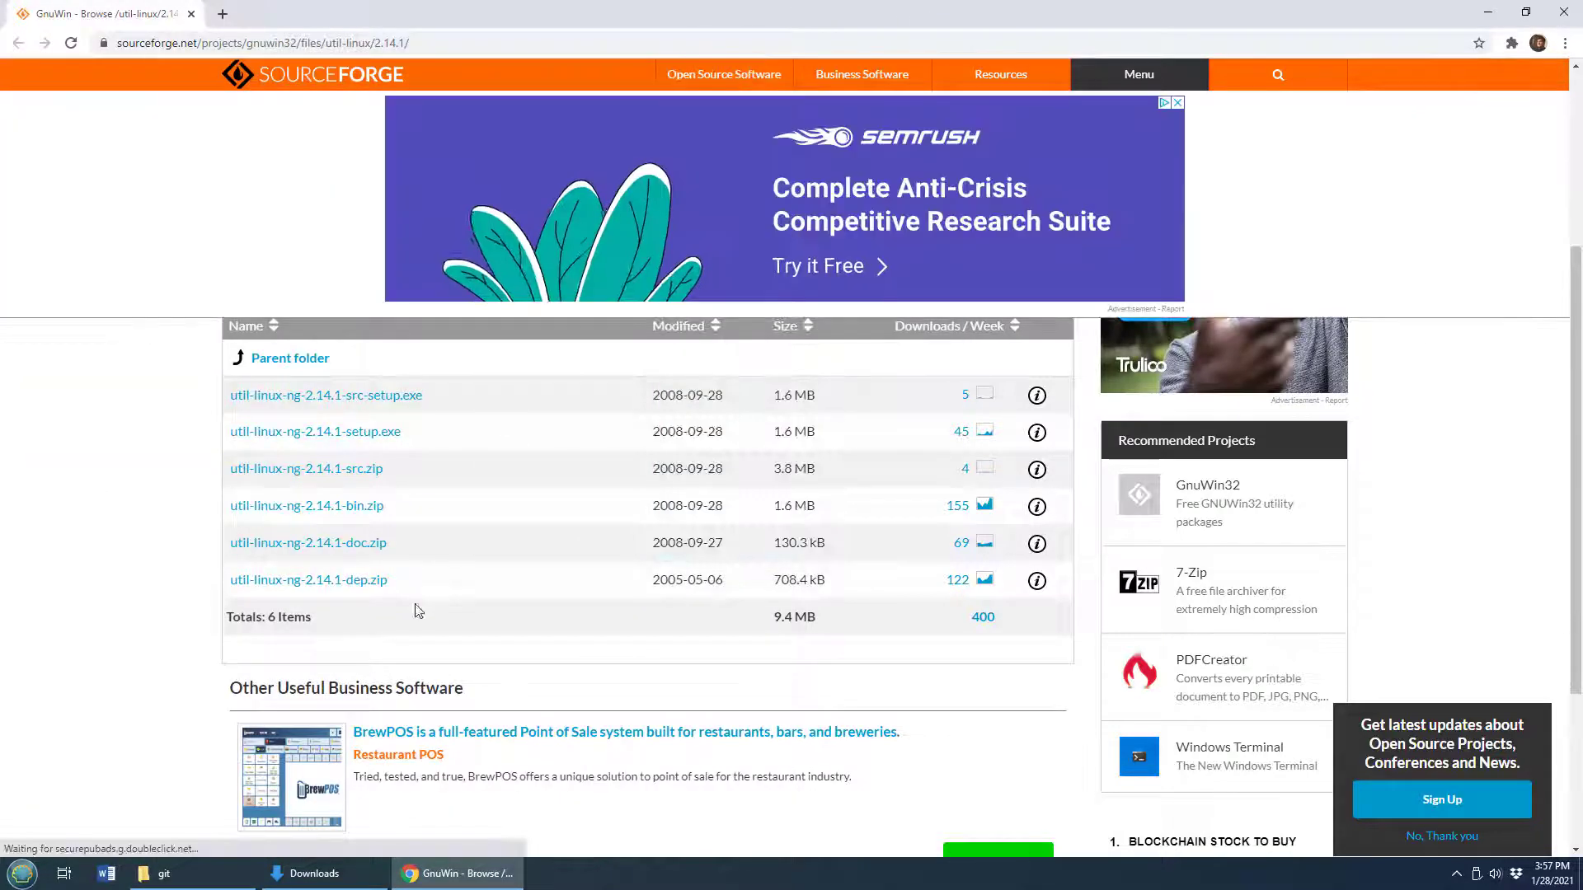
pyautogui.rightClick(306, 505)
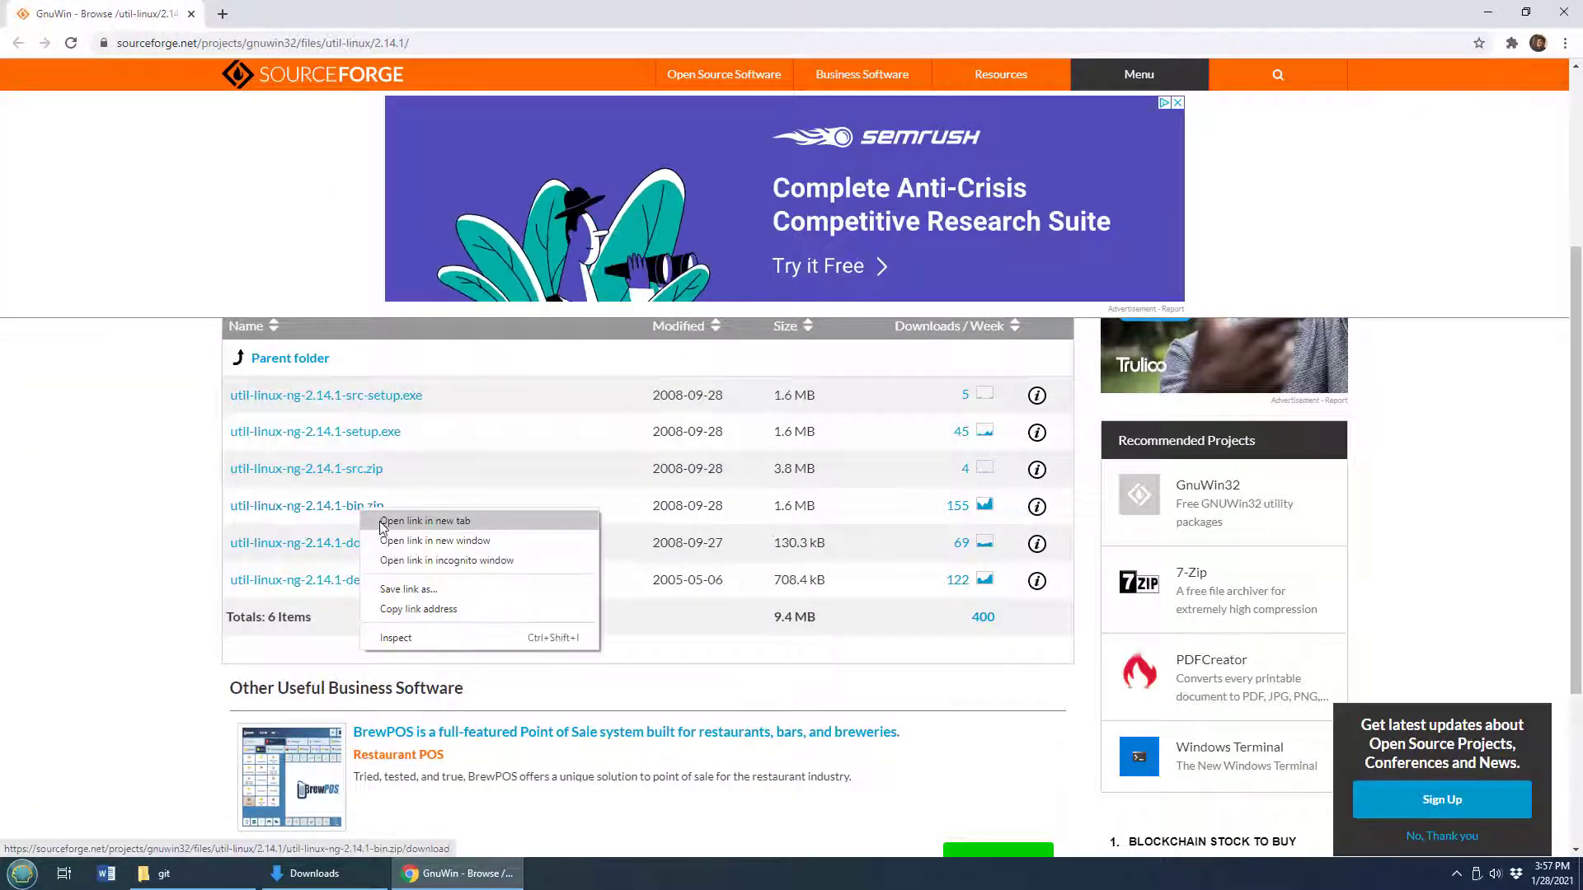
pyautogui.click(423, 520)
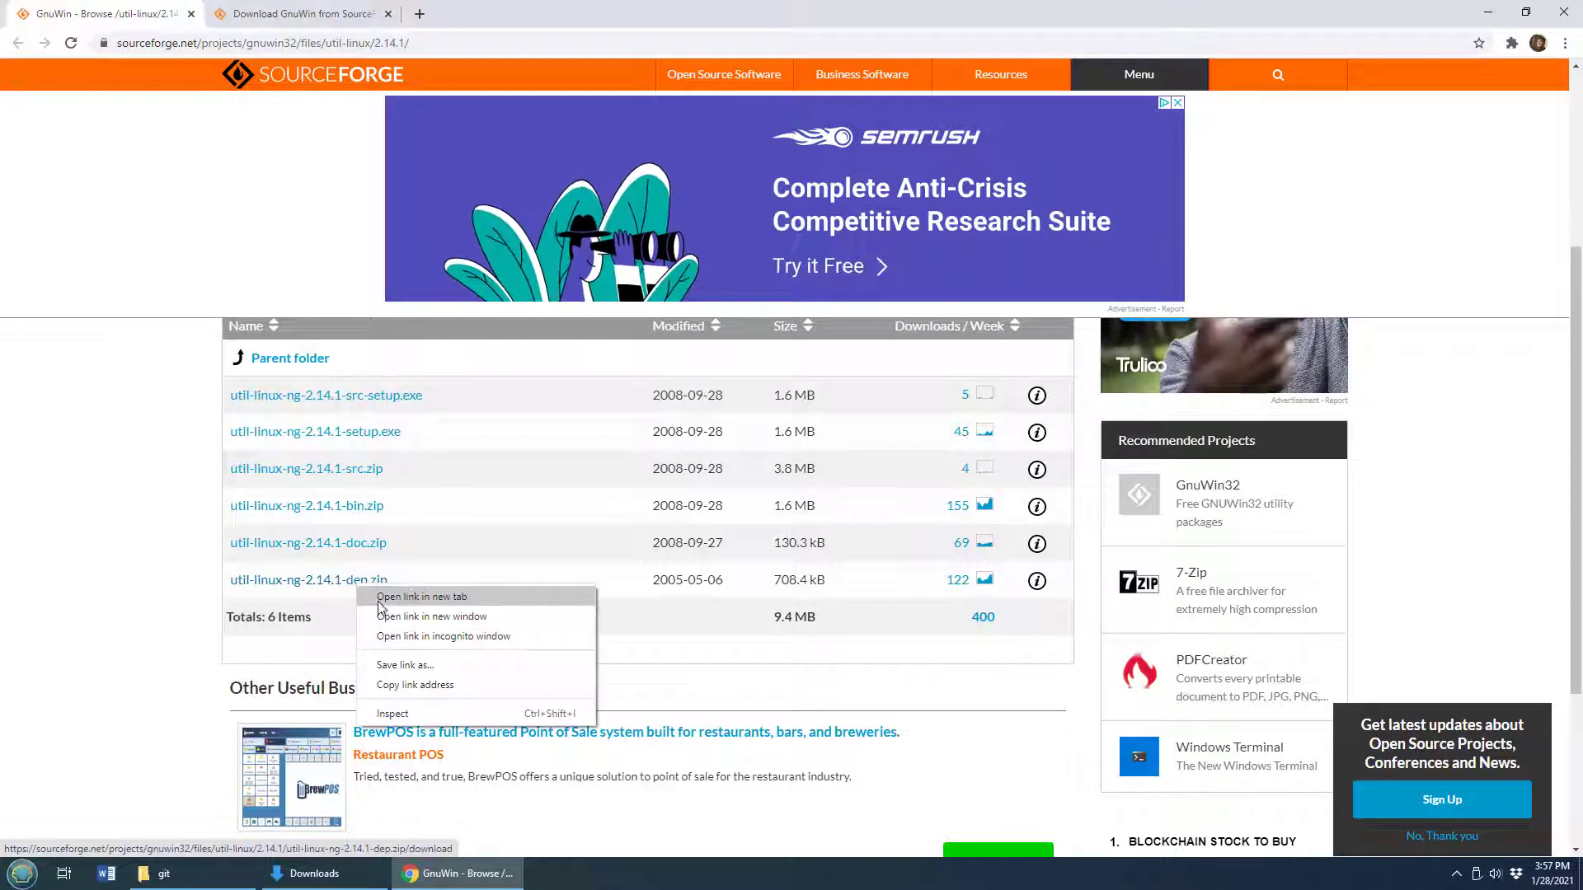
pyautogui.click(422, 595)
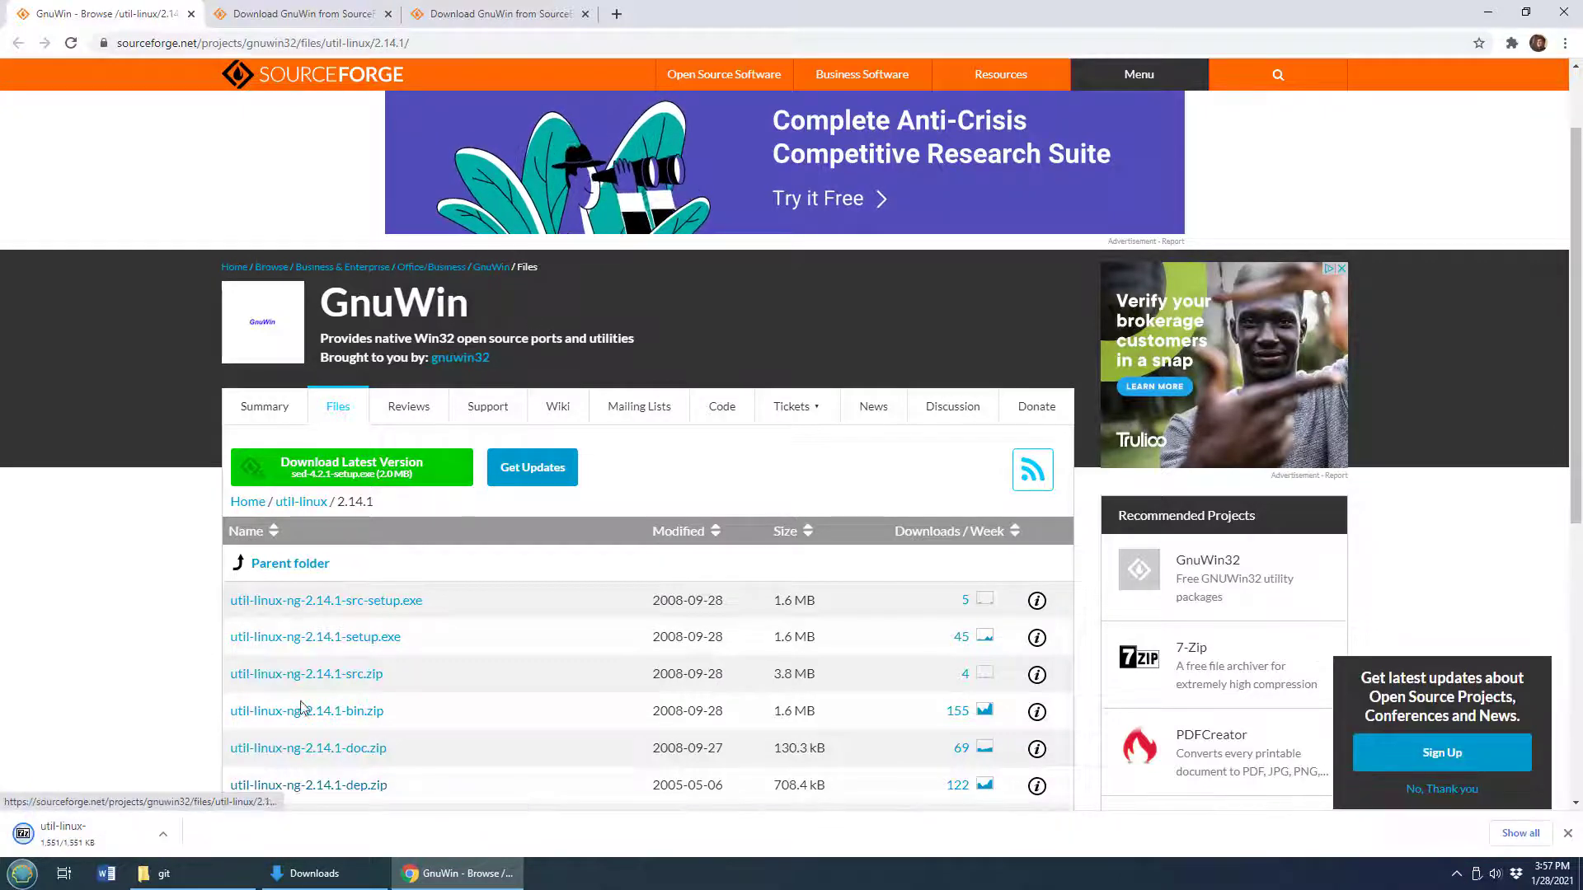
pyautogui.click(314, 873)
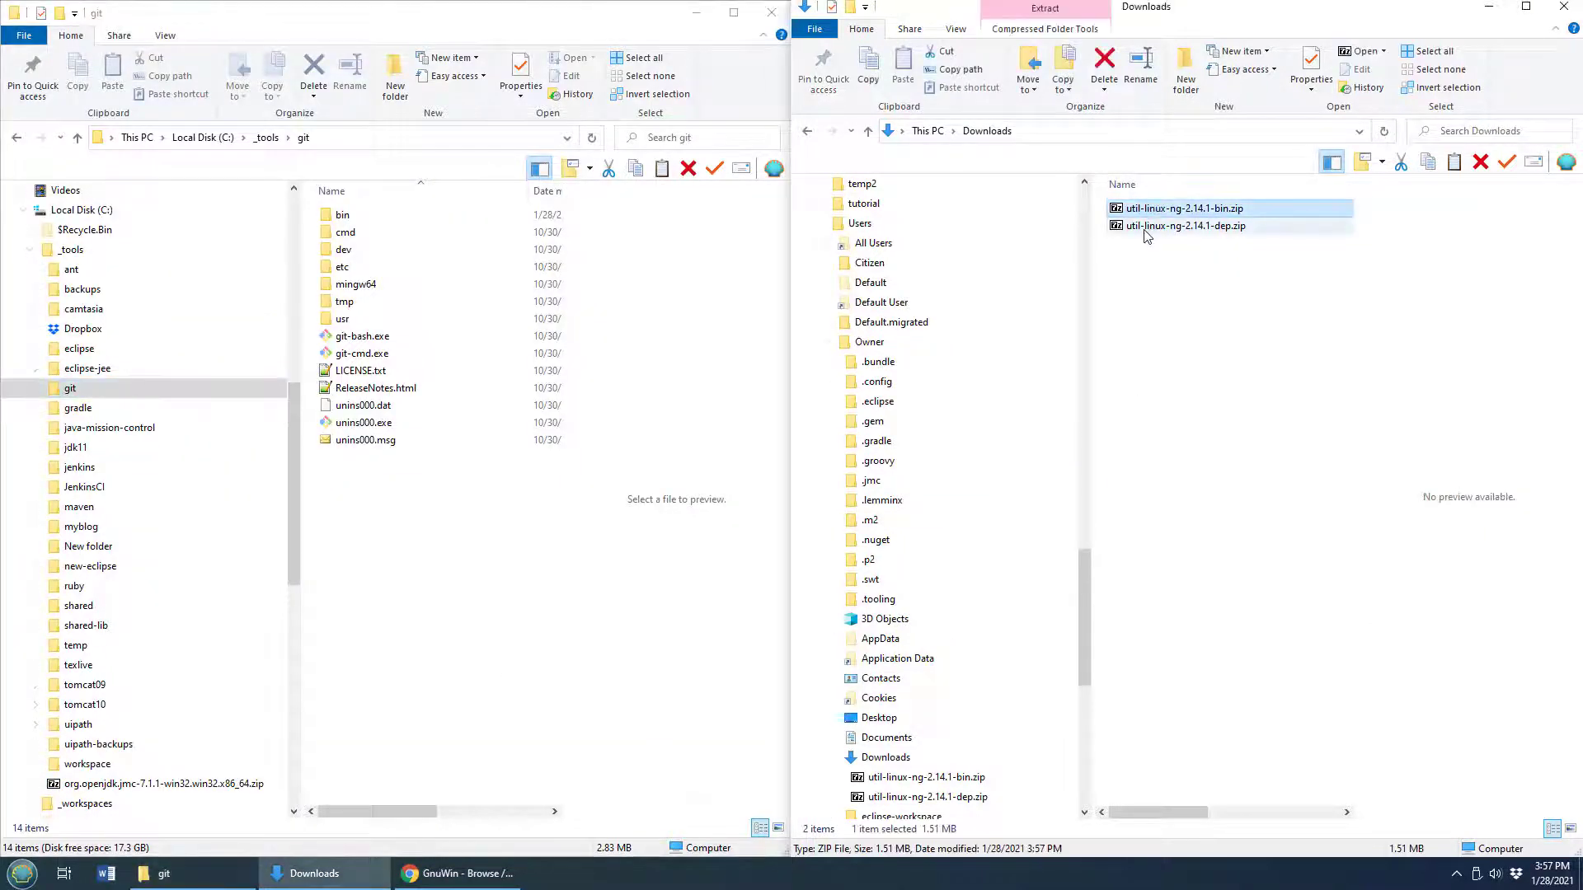
# Paste both util-linux zips into C:\_tools\temp, extract them, and open the bin folder.
pyautogui.rightClick(1186, 225)
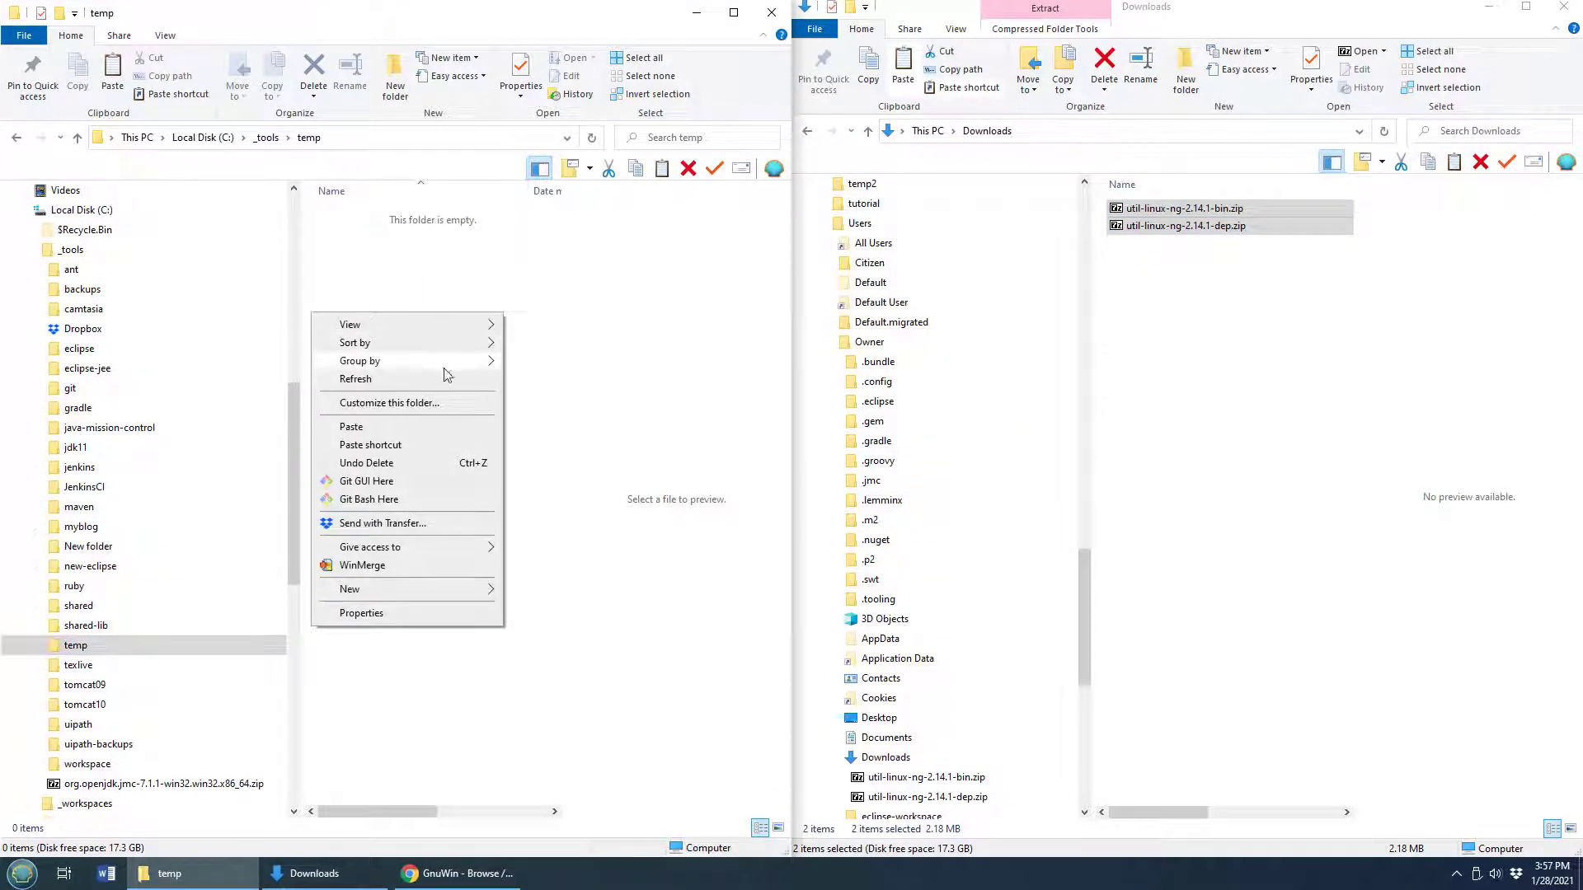
pyautogui.click(352, 426)
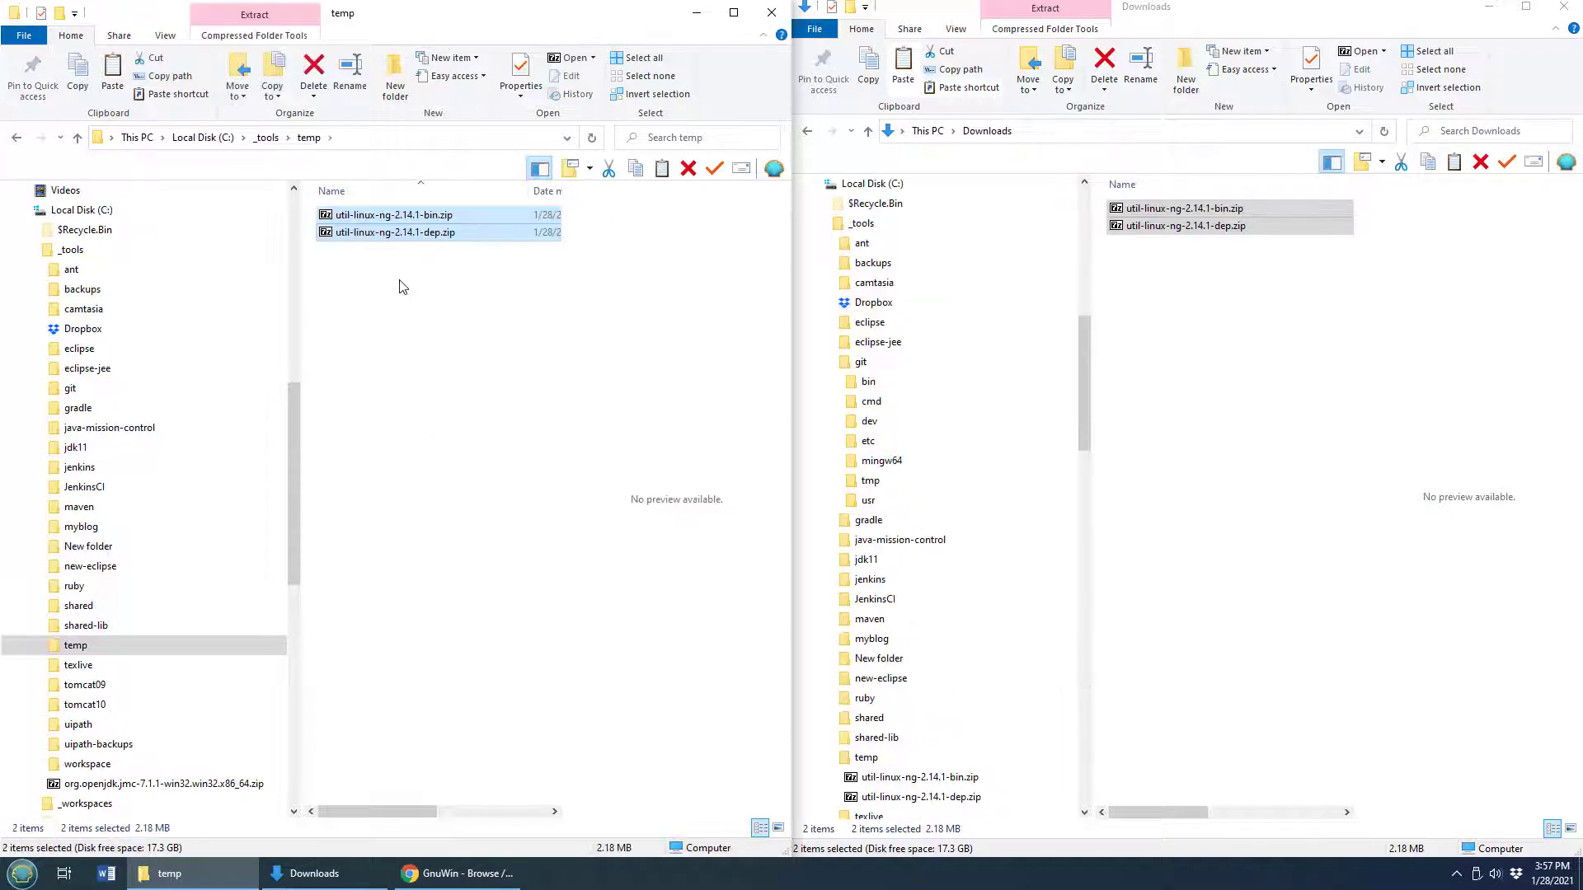
pyautogui.rightClick(394, 221)
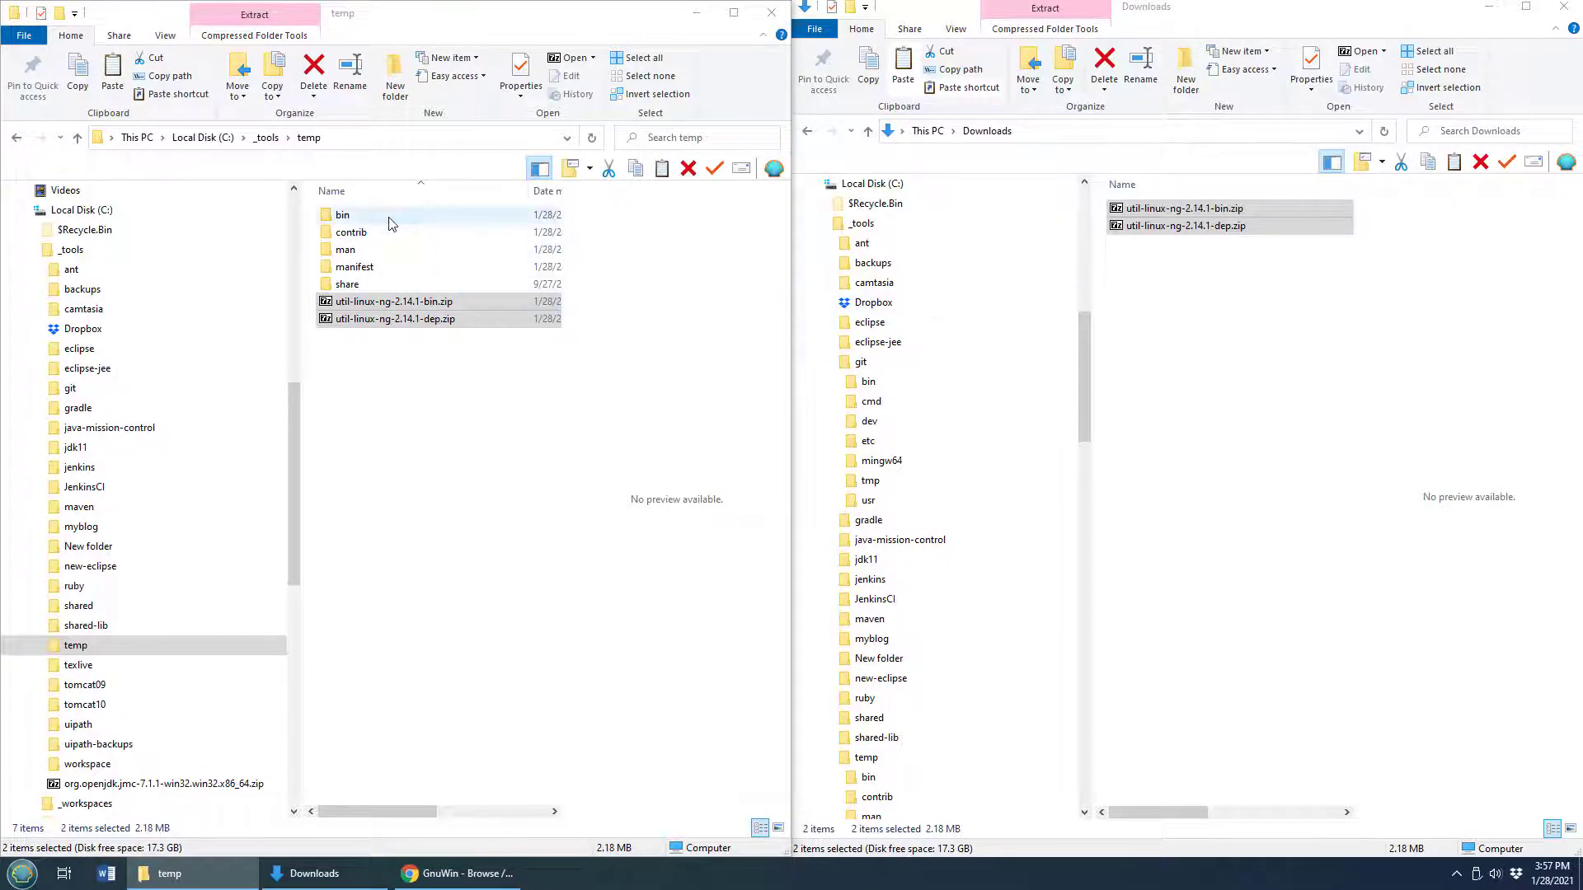
pyautogui.doubleClick(342, 215)
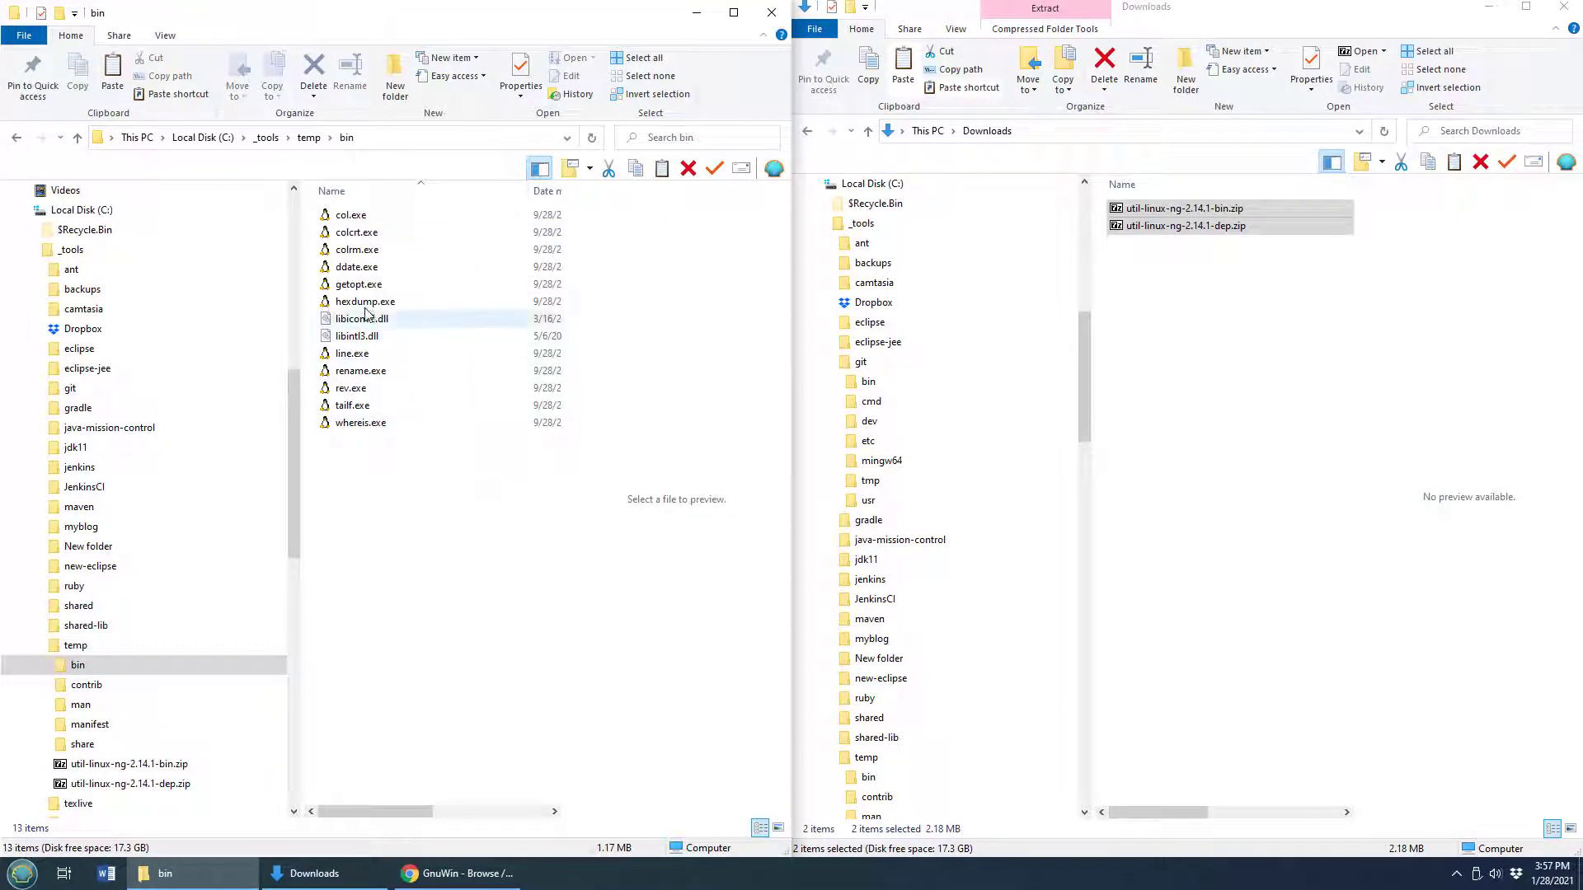
pyautogui.click(360, 336)
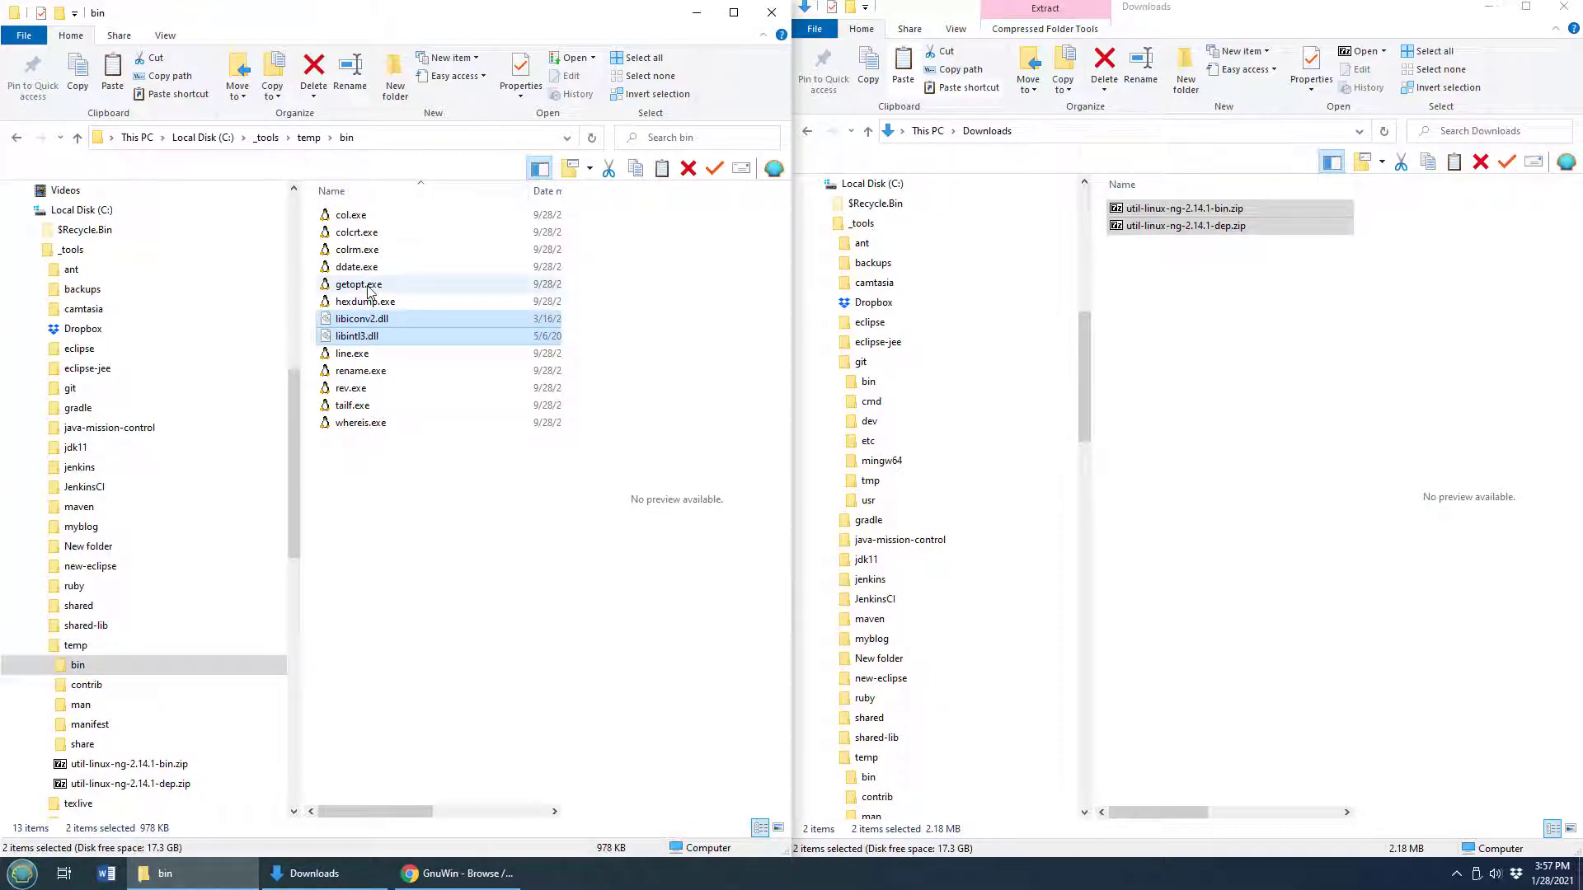
# Copy getopt.exe, libiconv2.dll and libintl3.dll into C:\_tools\git\bin, then return to the git folder.
pyautogui.rightClick(359, 285)
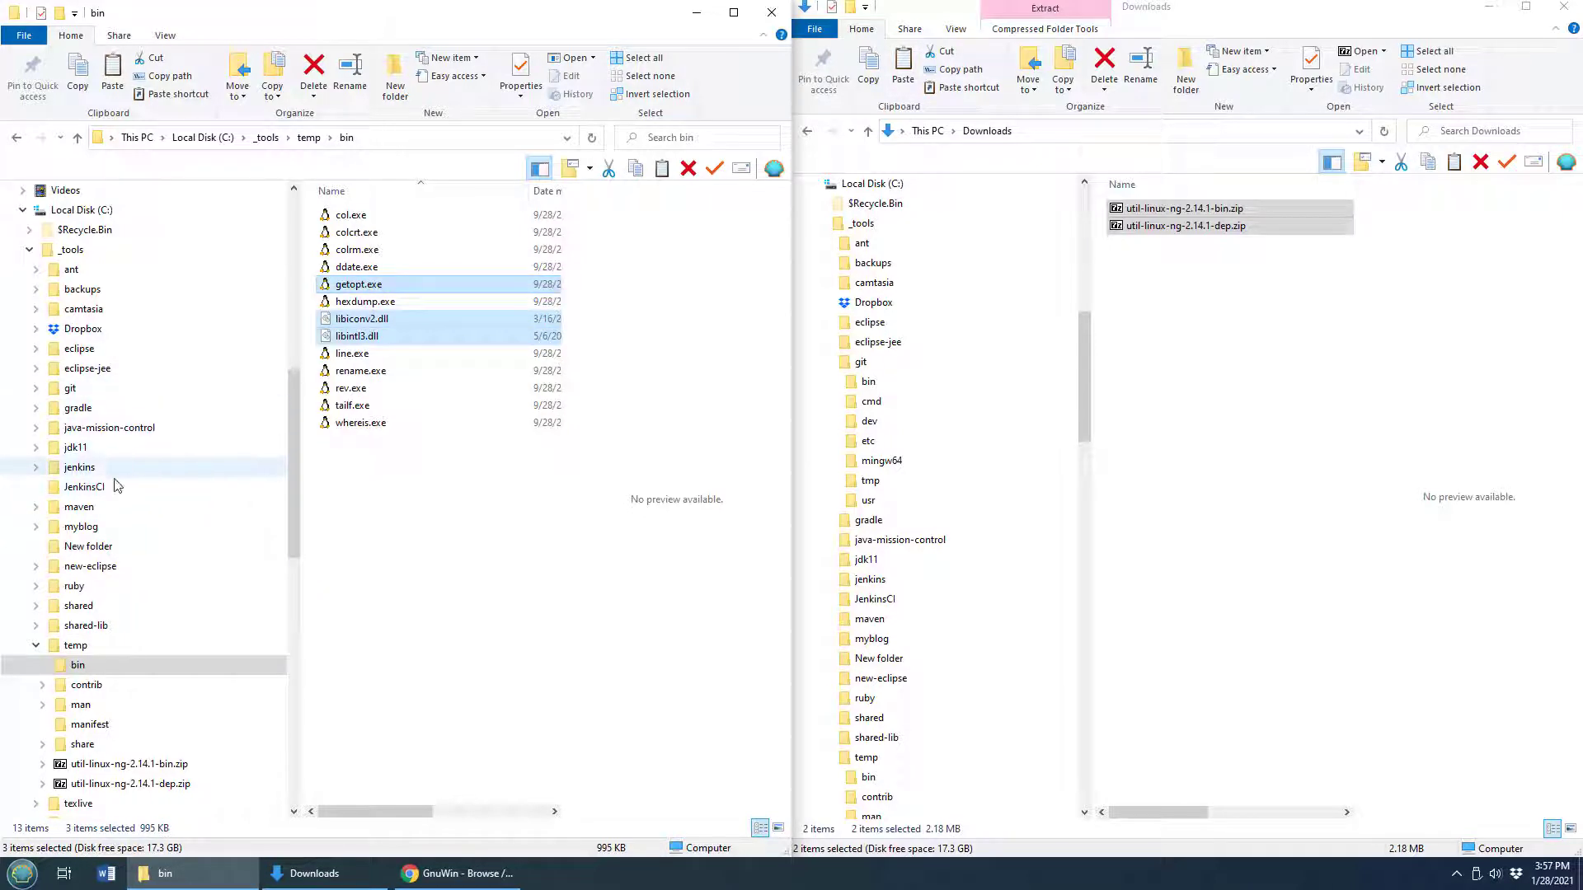
pyautogui.click(68, 387)
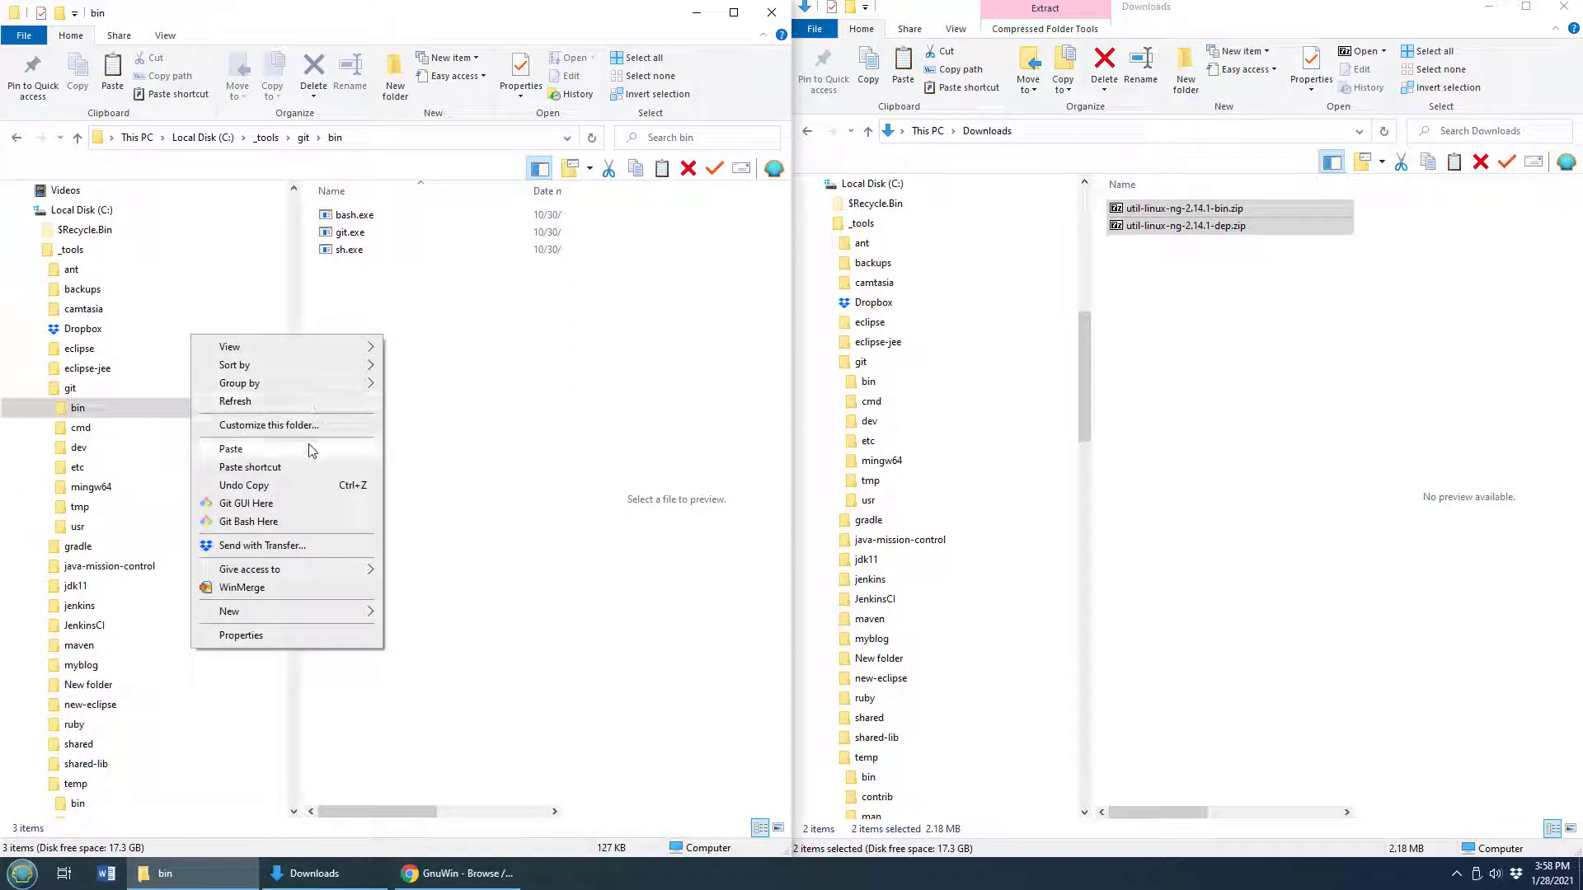
pyautogui.click(230, 448)
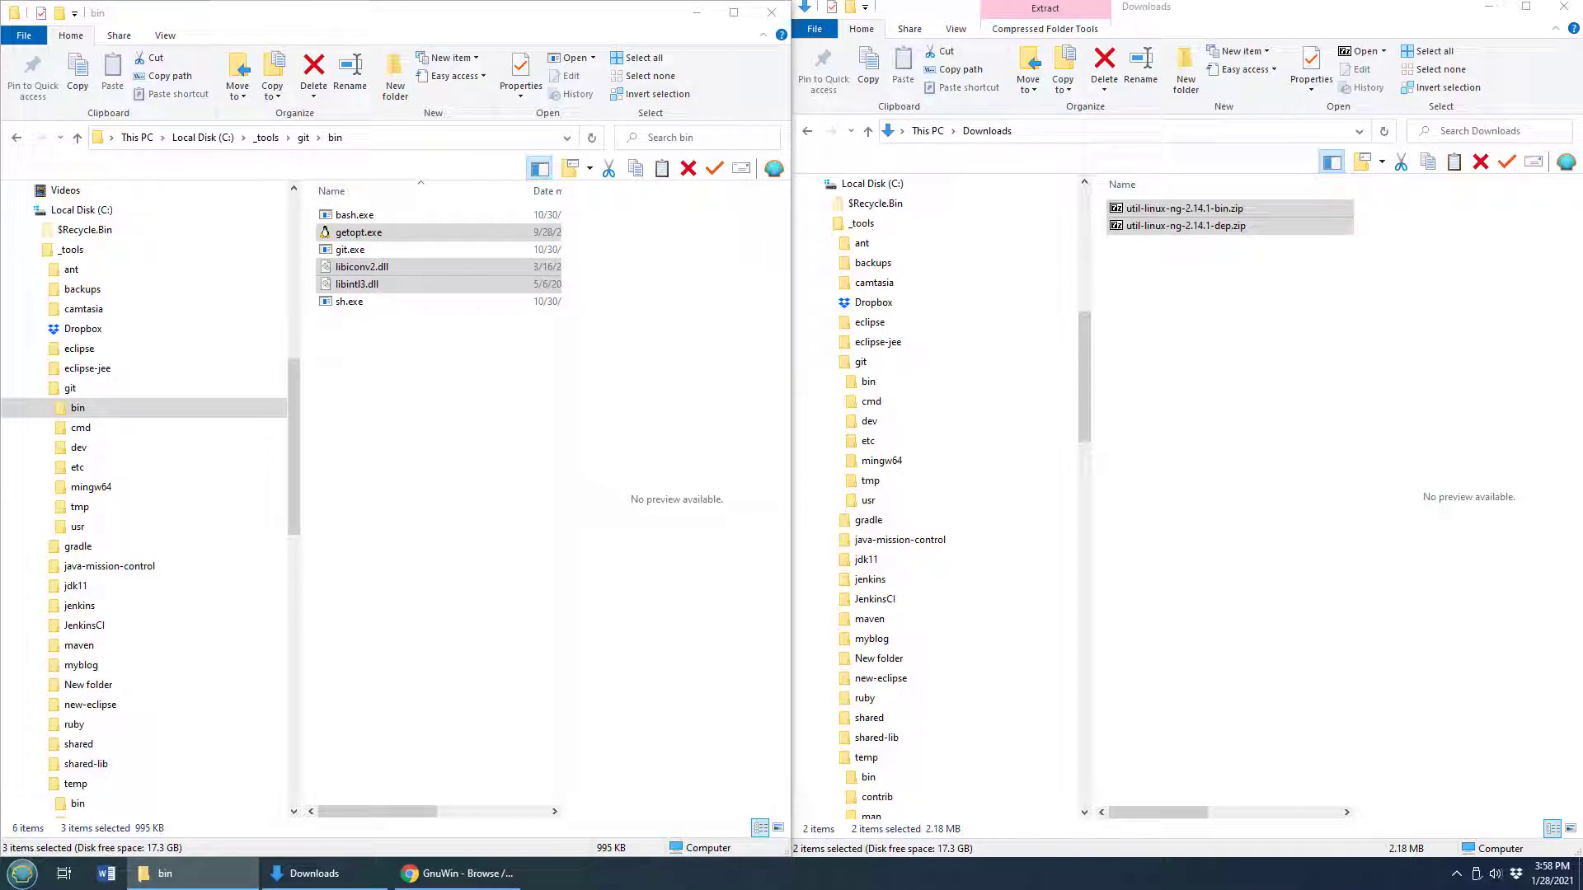
pyautogui.click(69, 388)
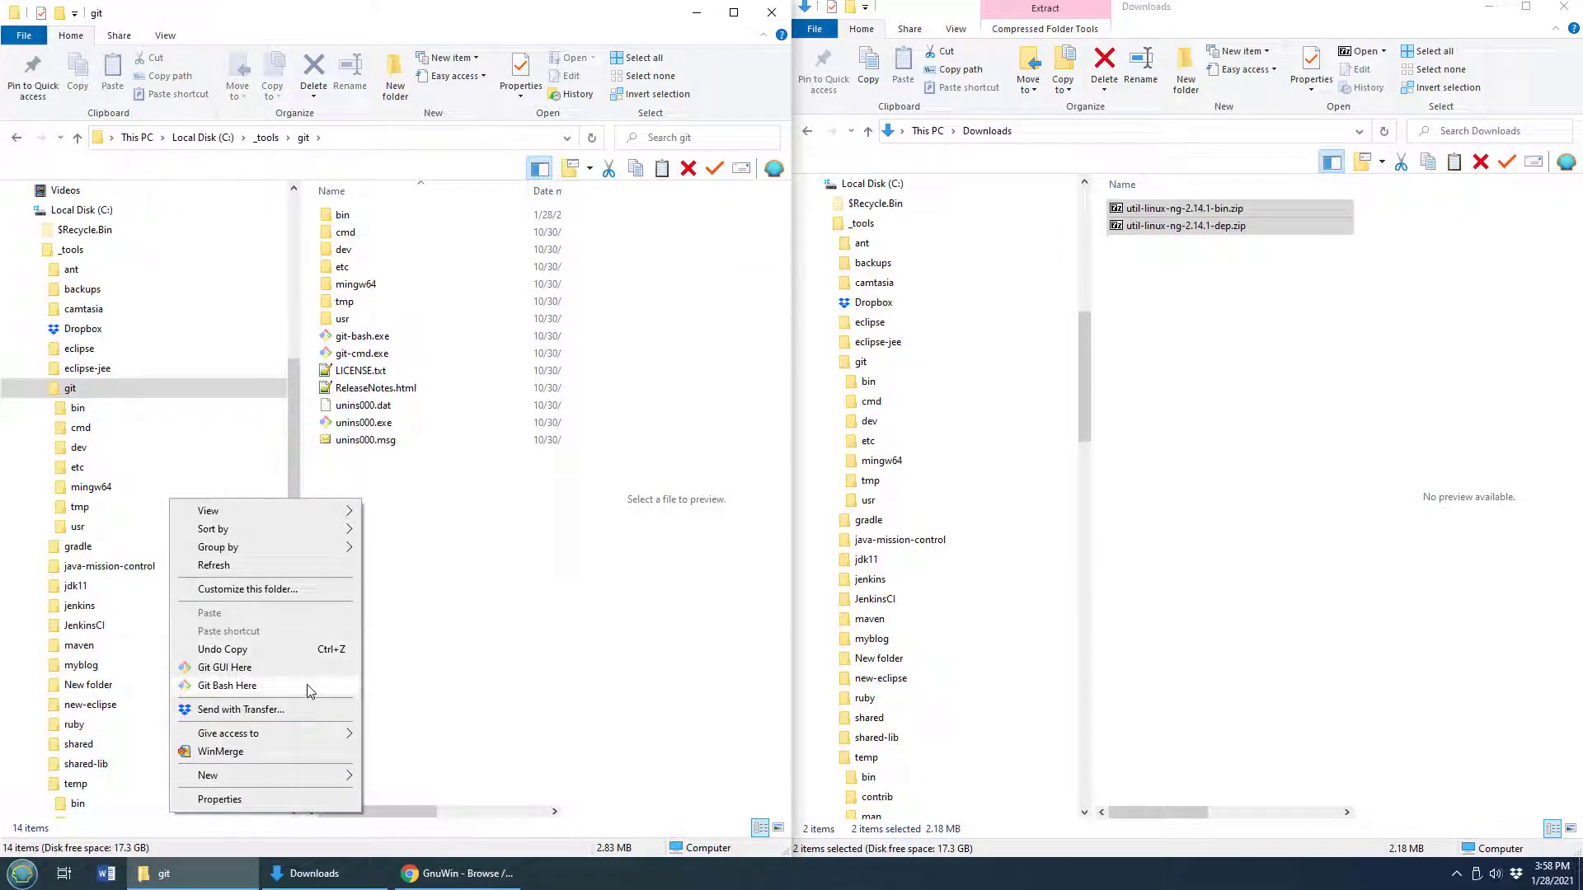
# Open Git Bash in the git folder and run git clone --recursive git://github.com/nvie/gitflow.git.
pyautogui.click(228, 685)
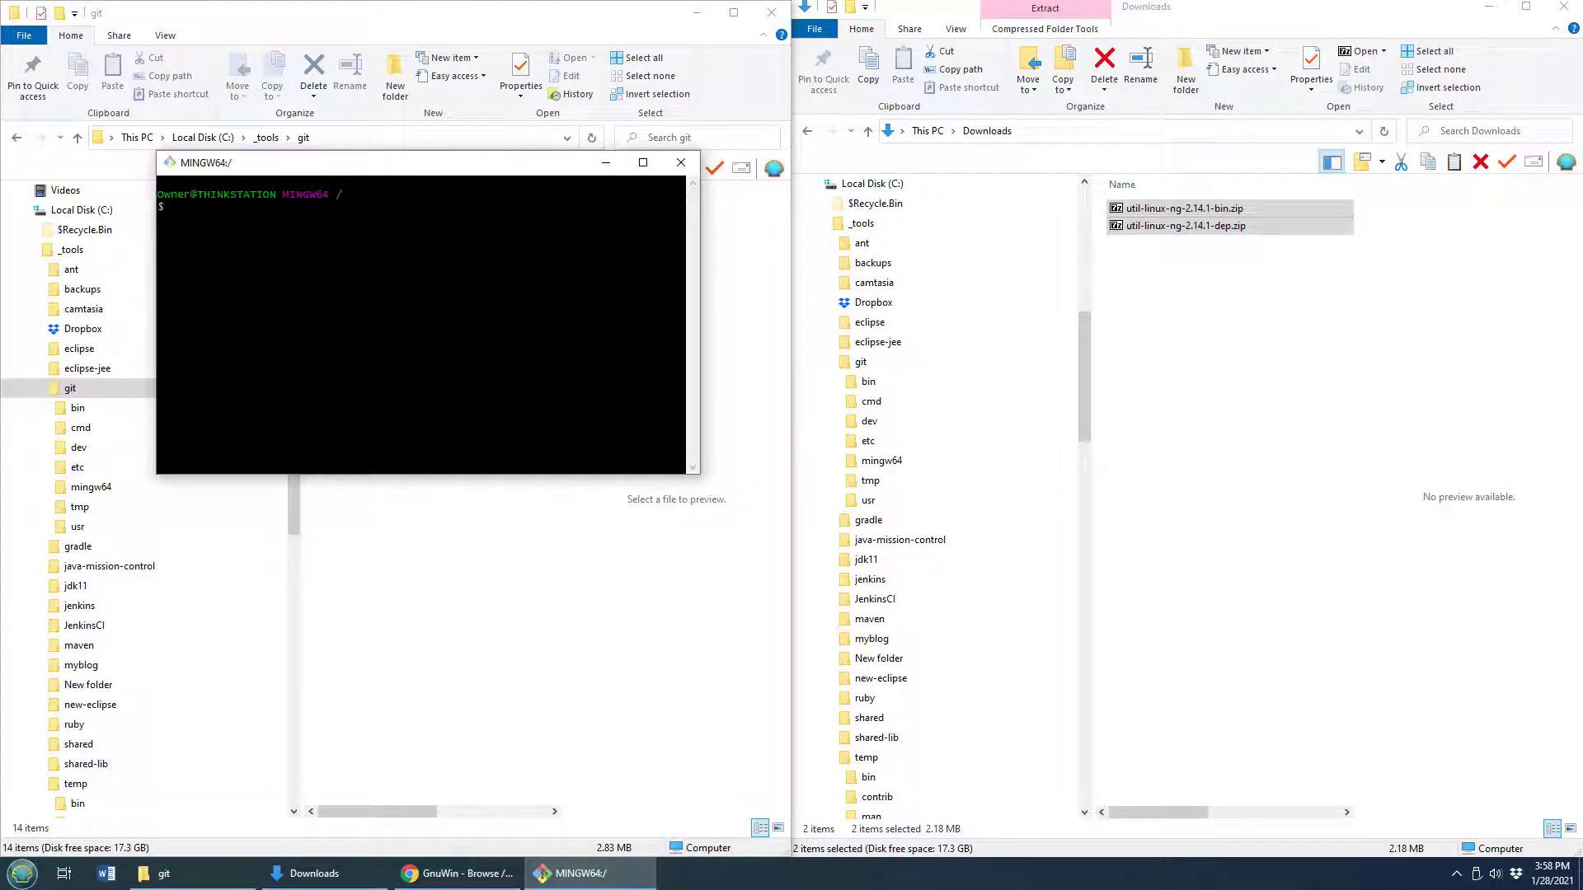
pyautogui.rightClick(424, 323)
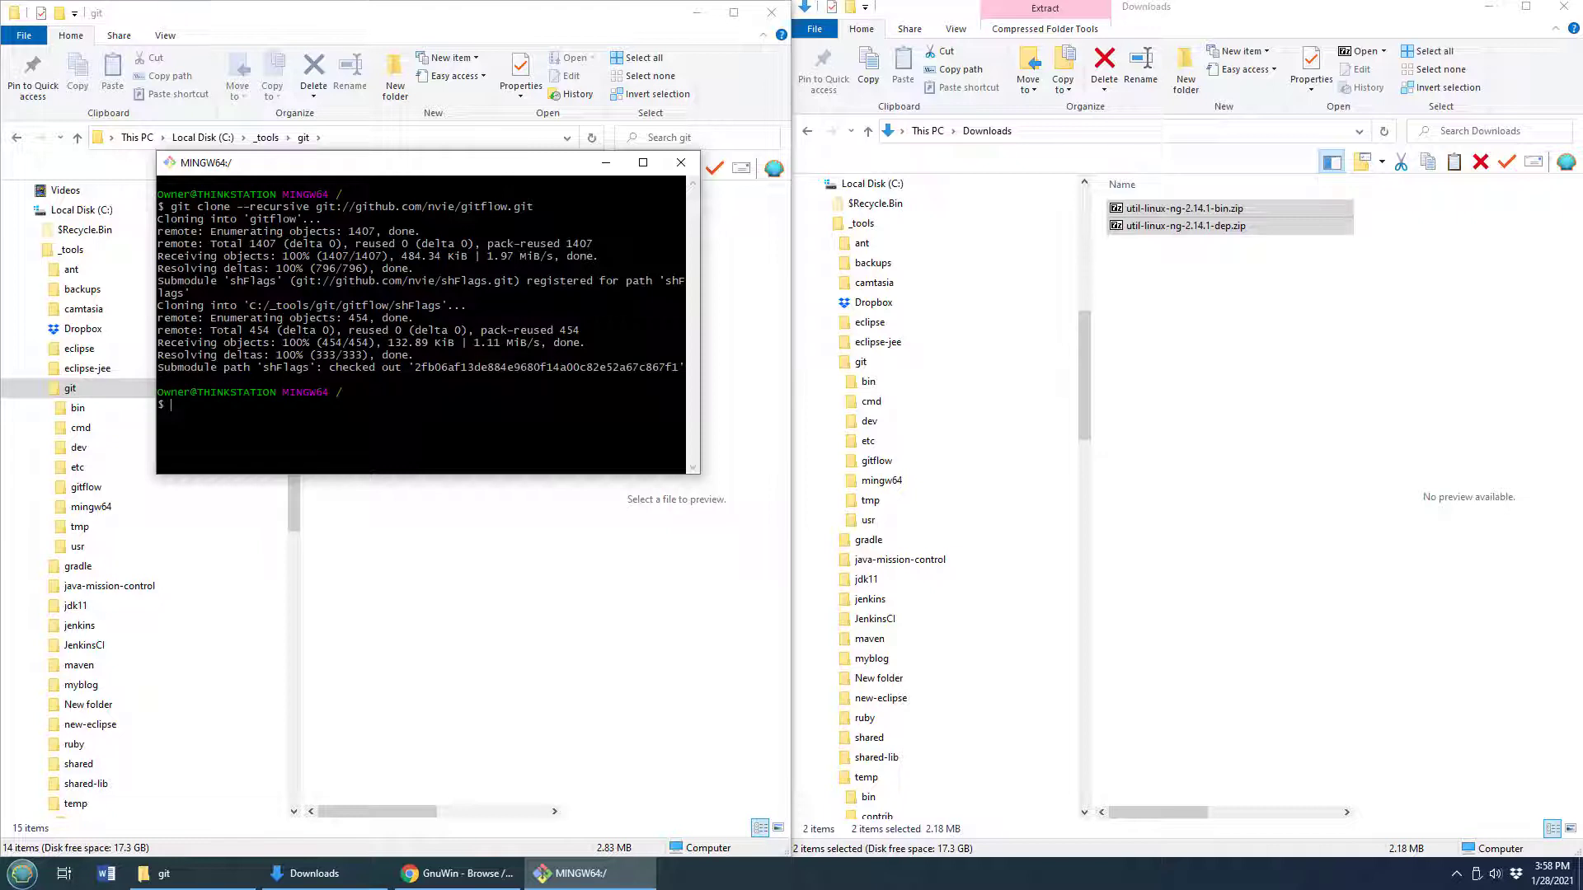
pyautogui.moveTo(1031, 436)
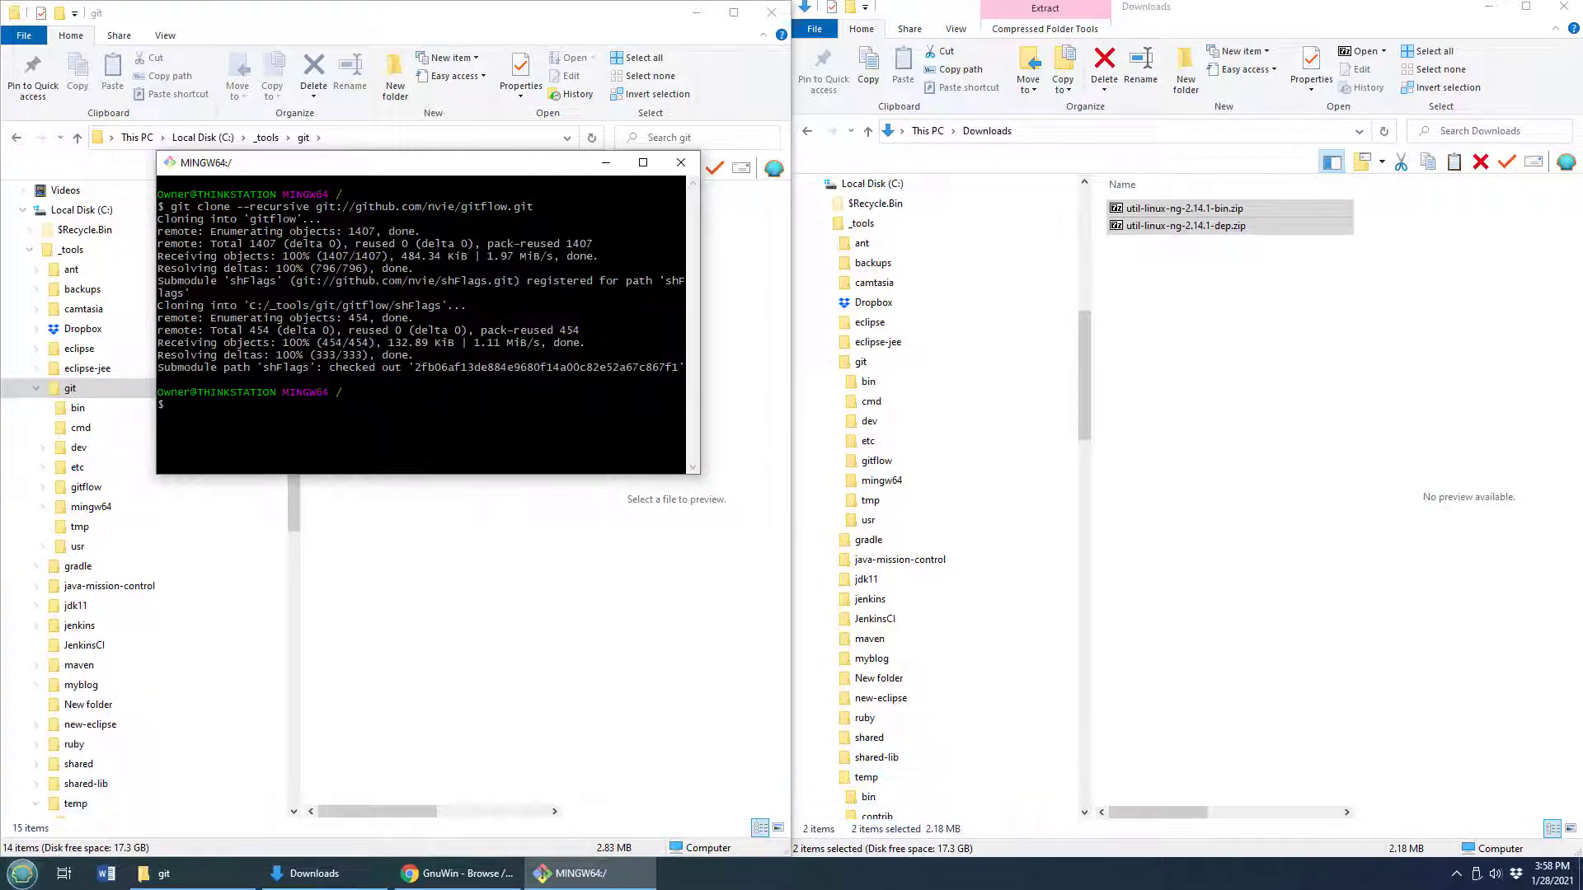
# Launch cmd.exe from the Start search as administrator.
pyautogui.click(19, 872)
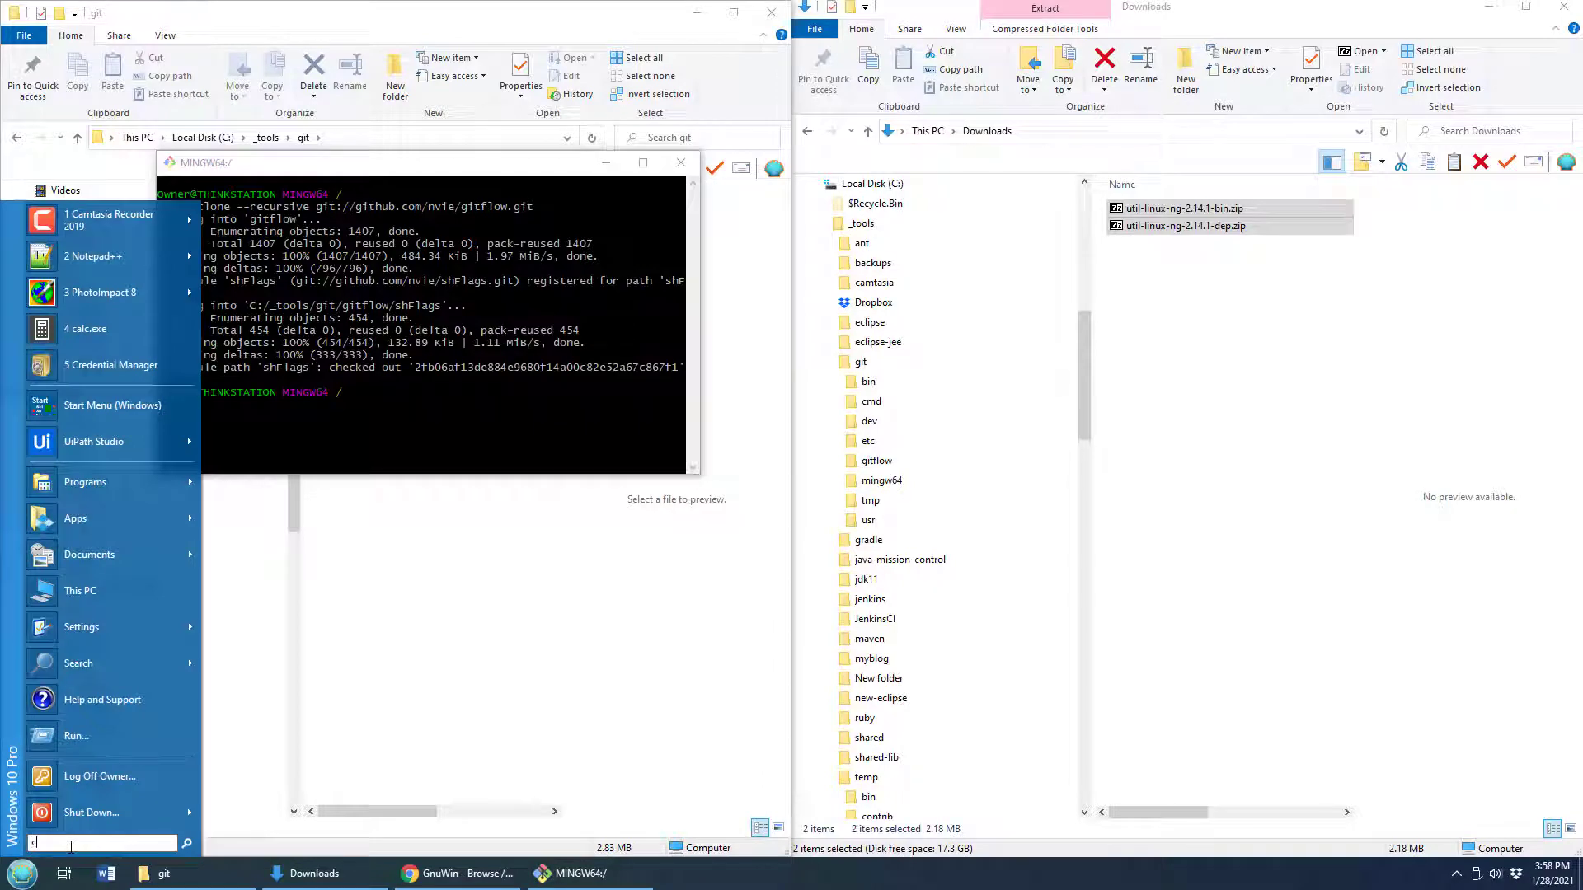
pyautogui.write('cmd')
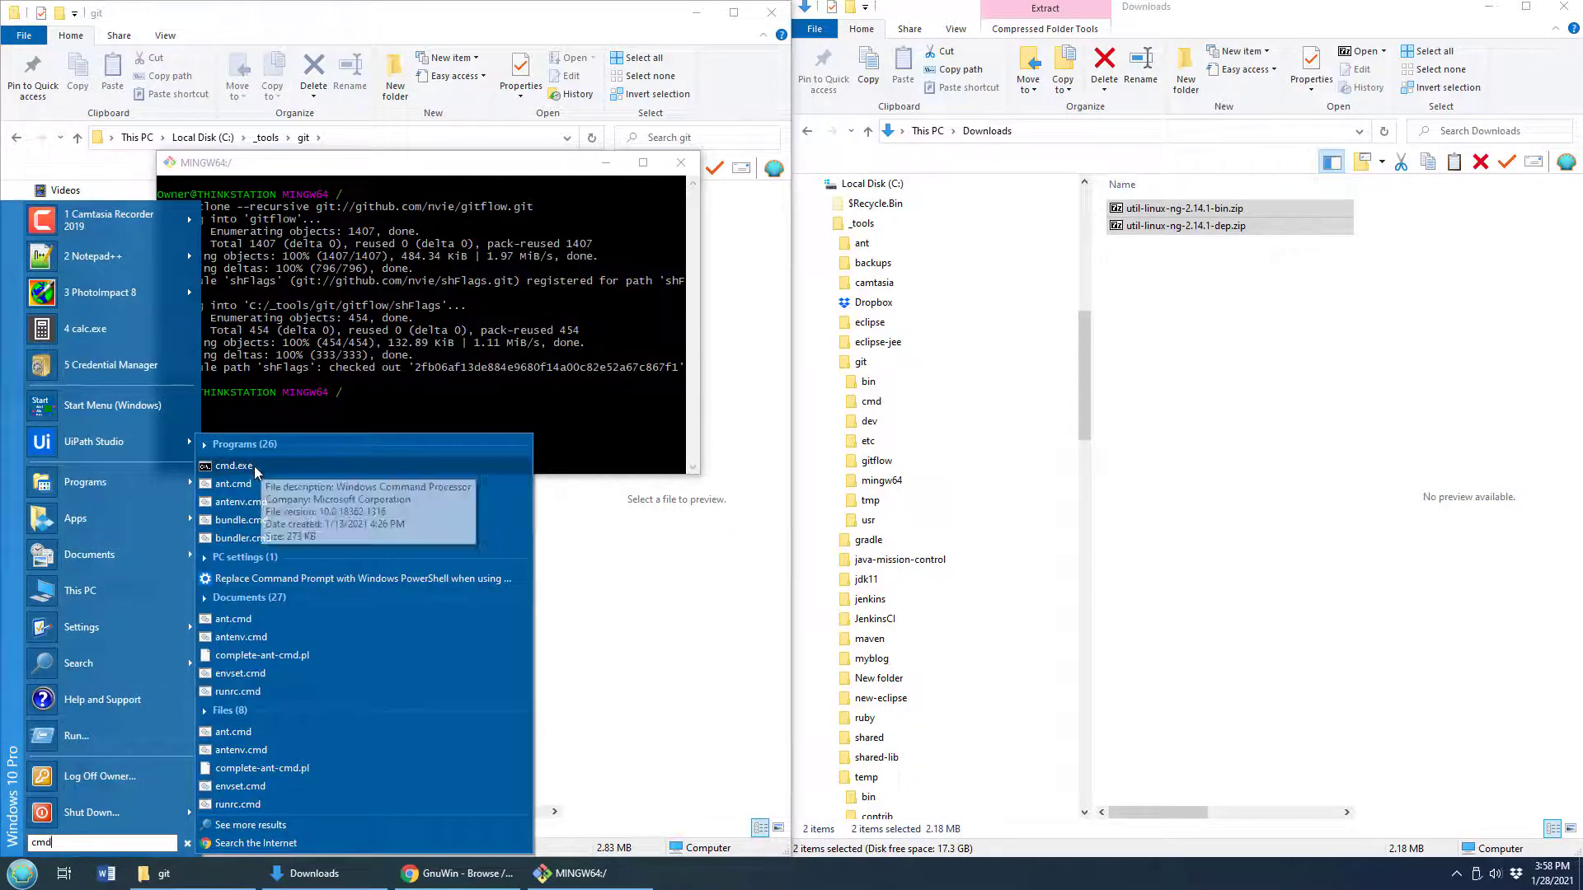
pyautogui.rightClick(233, 465)
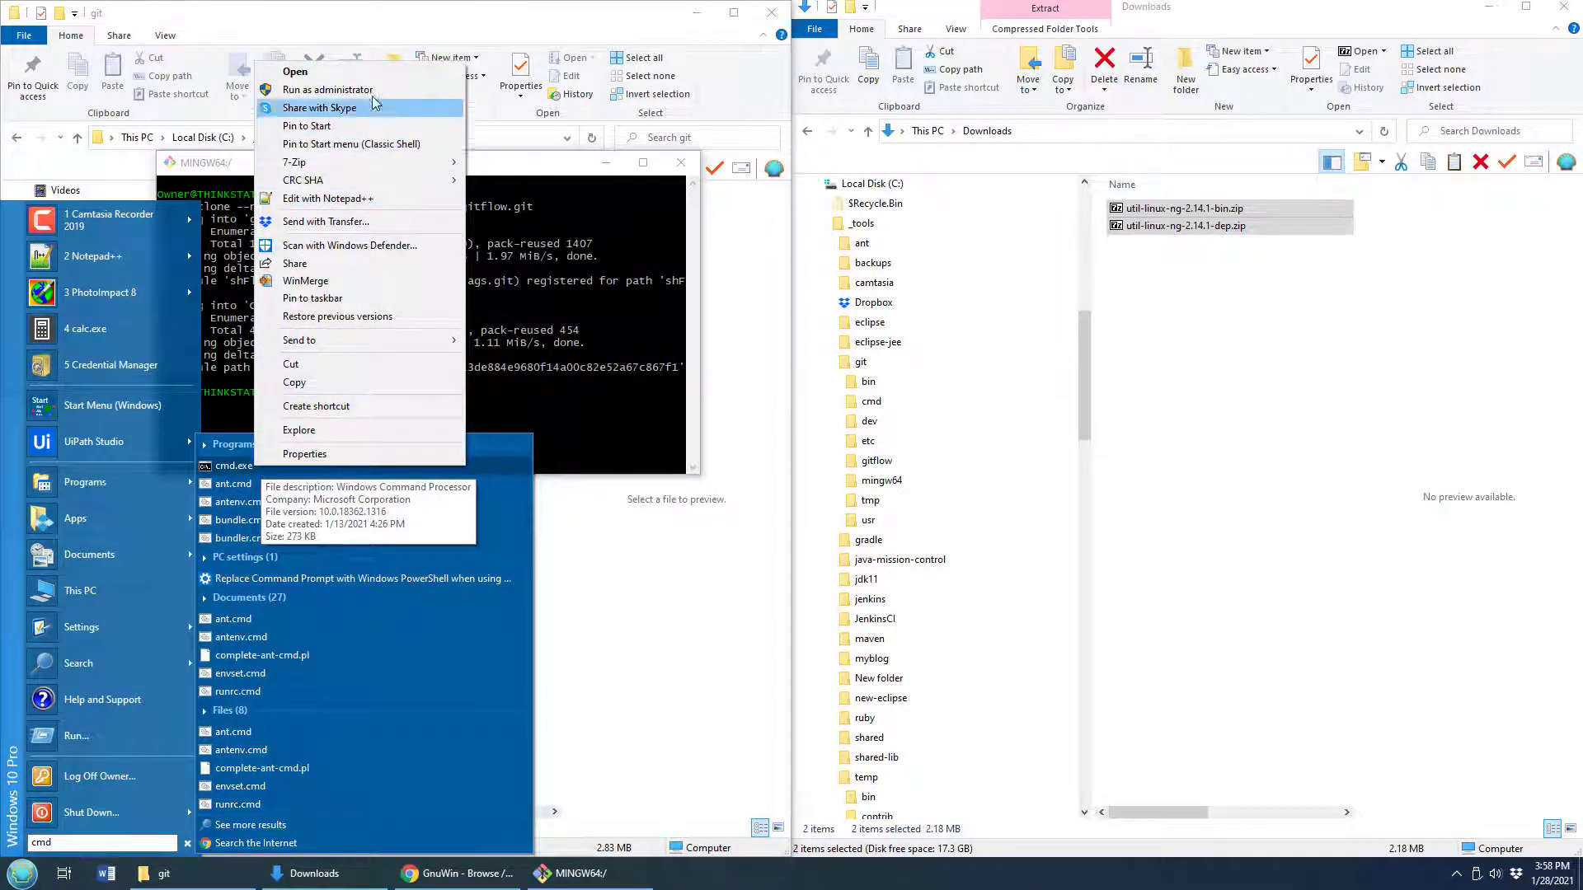
pyautogui.click(328, 89)
pyautogui.write('cd _too*')
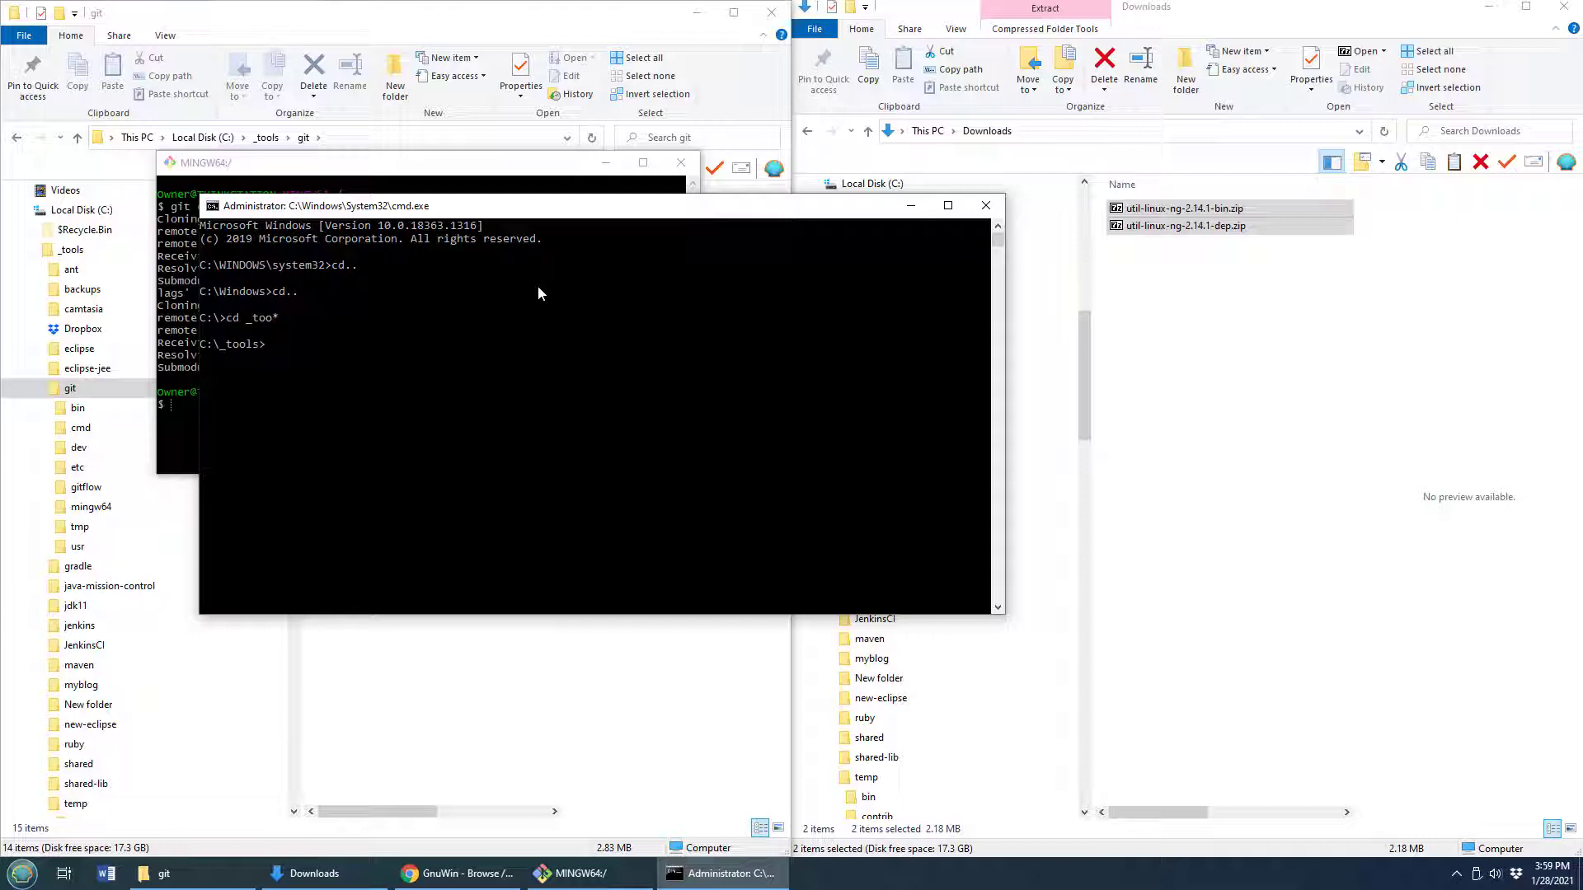
# Change the prompt's directory to C:\_tools\git\gitflow\contrib, listing folder contents along the way.
pyautogui.write('cd g*')
pyautogui.write('cd git*')
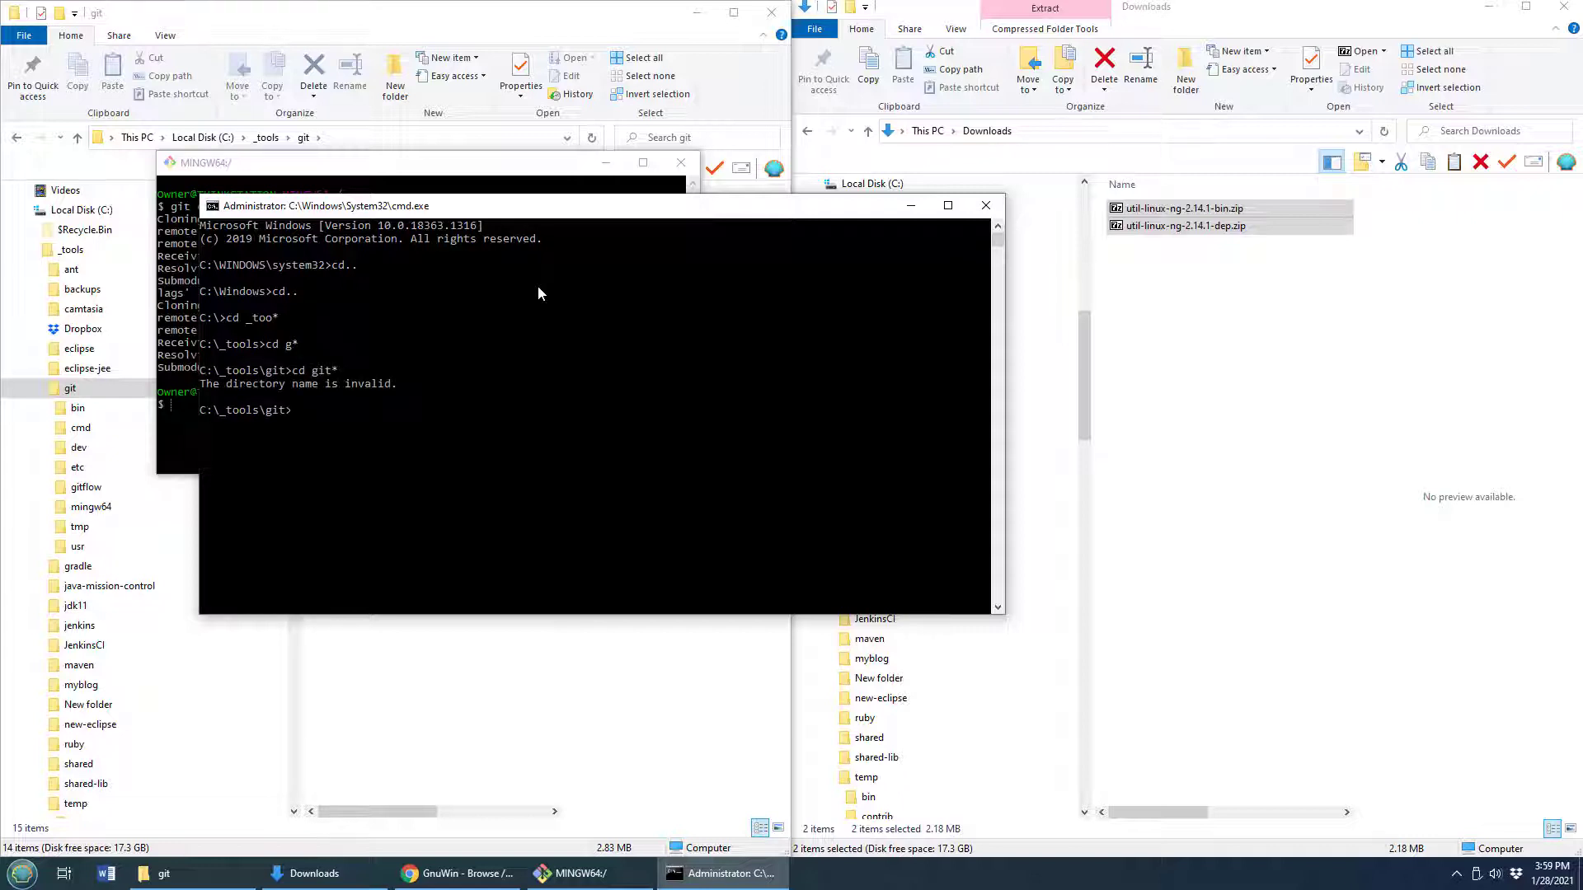
pyautogui.write('dir')
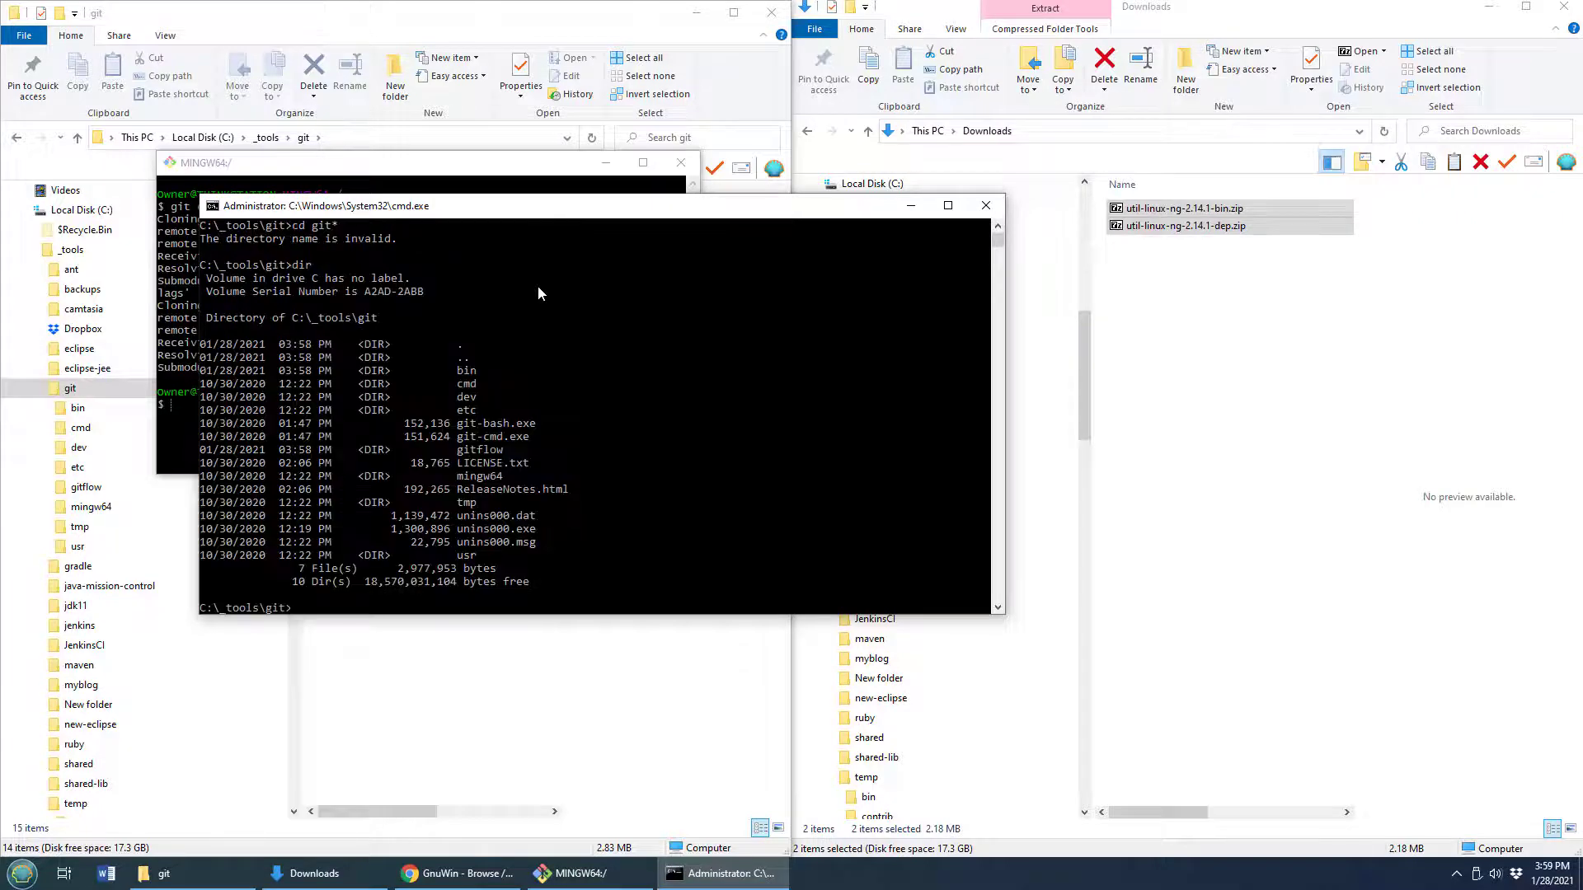
pyautogui.write('cd gitflow')
pyautogui.write('ls')
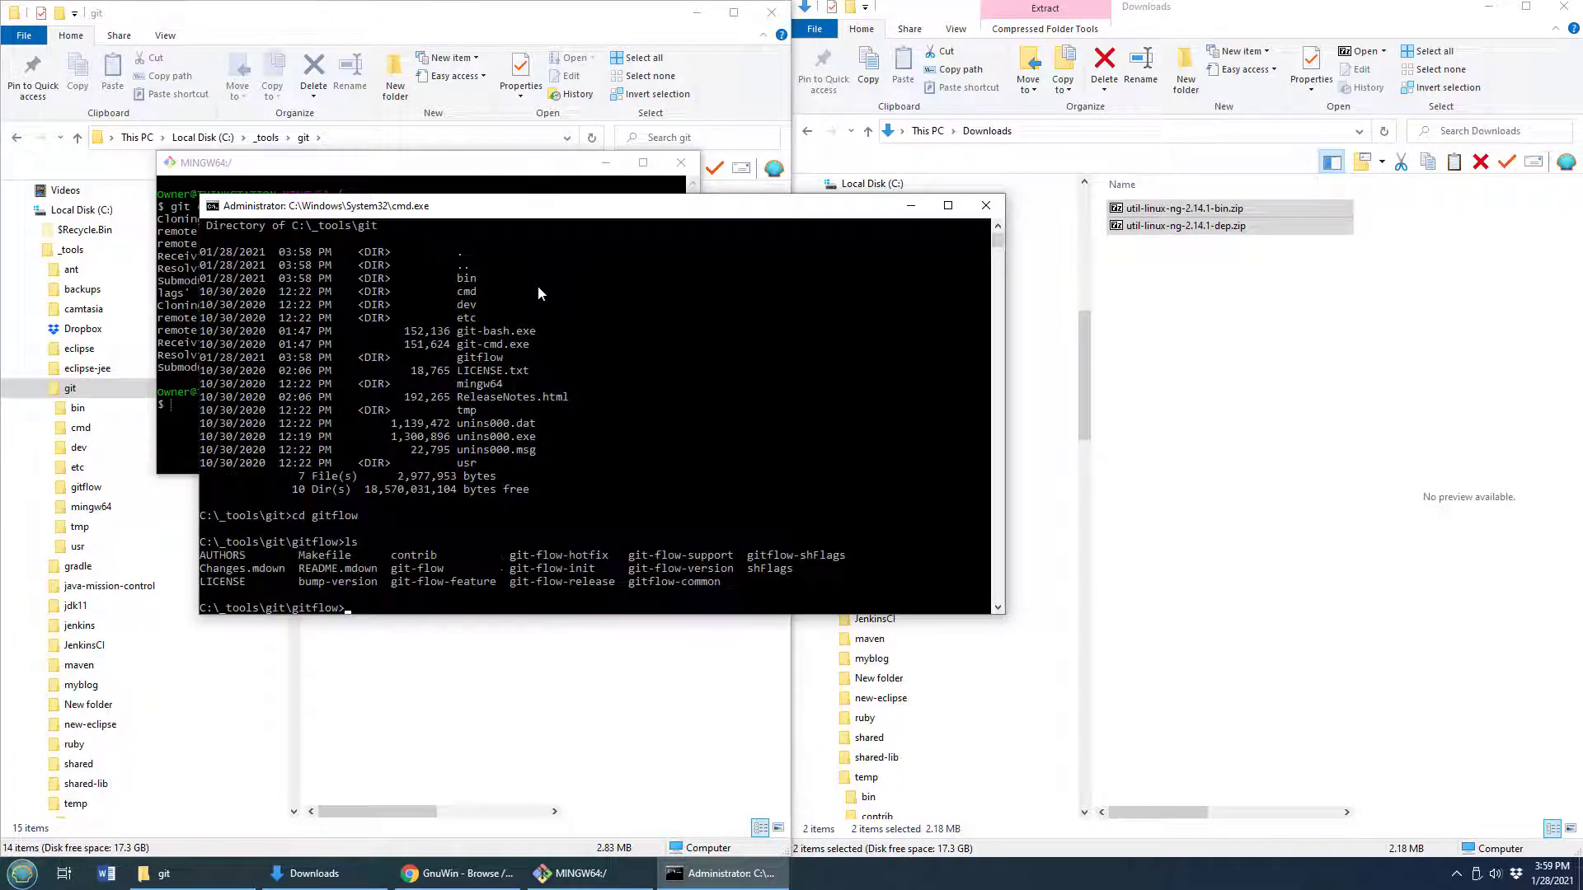
pyautogui.write('cd con*')
pyautogui.write('ls')
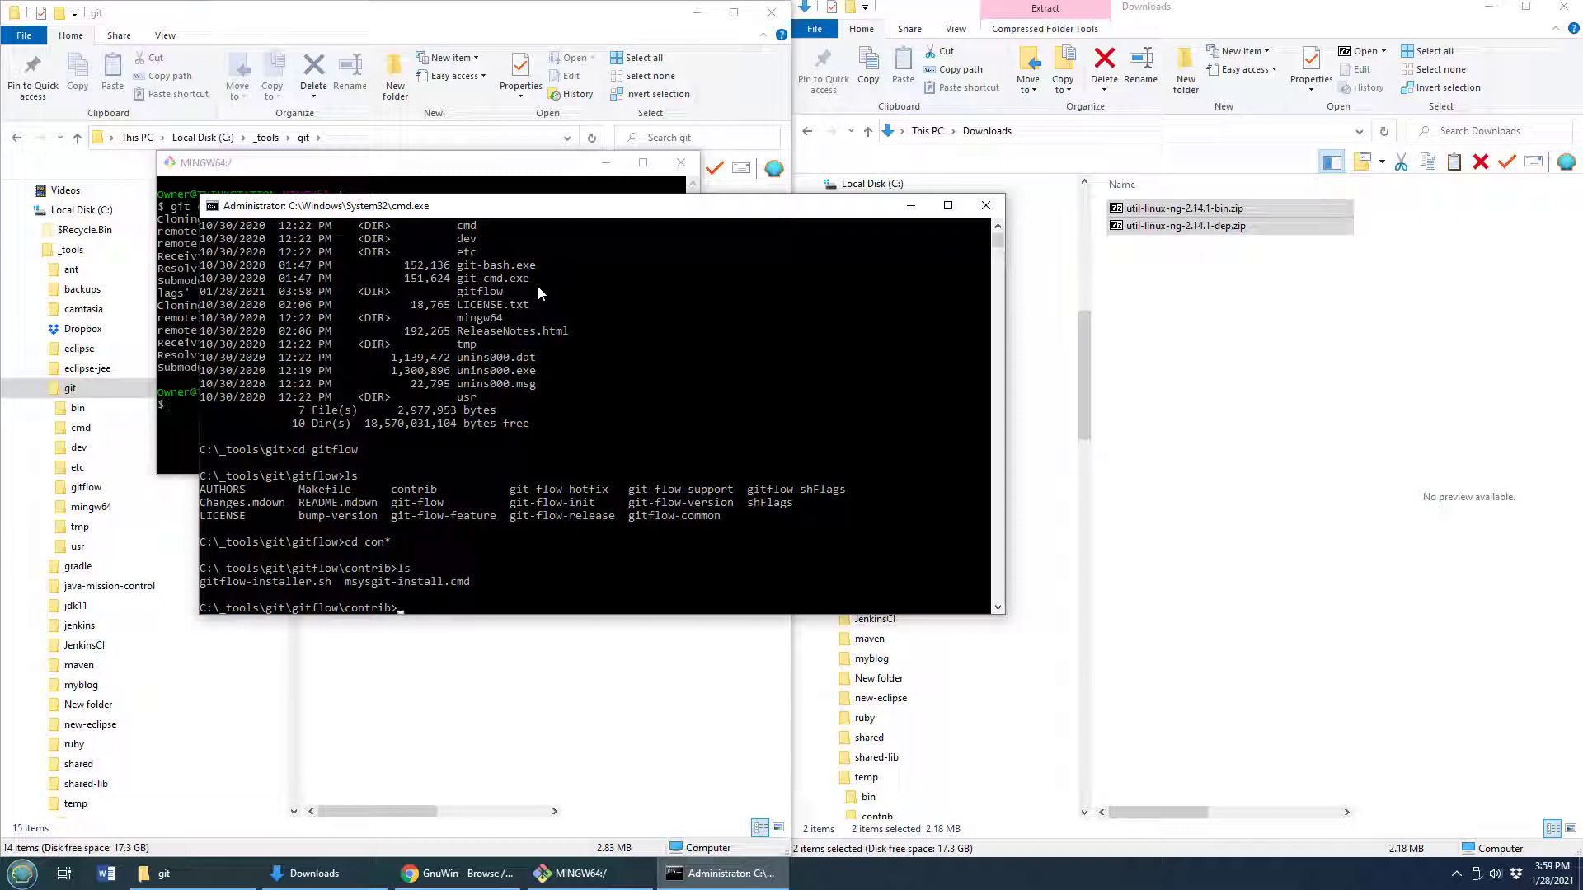
pyautogui.moveTo(527, 294)
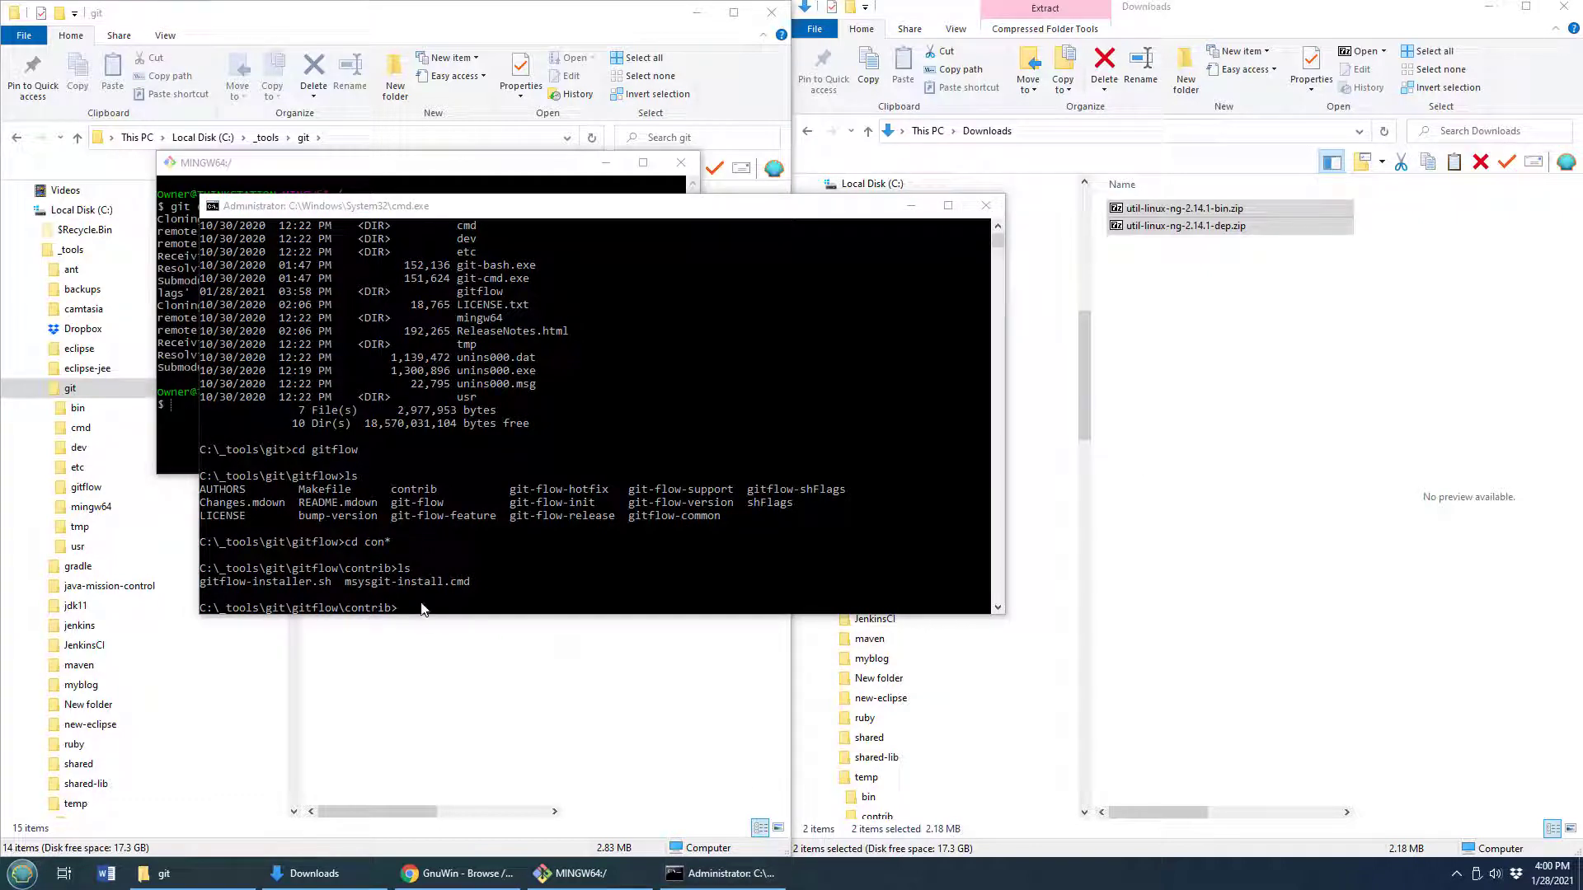
# Run msysgit-install.cmd "C:\_tools\git" to copy the git-flow scripts into Git's bin.
pyautogui.write('mysy')
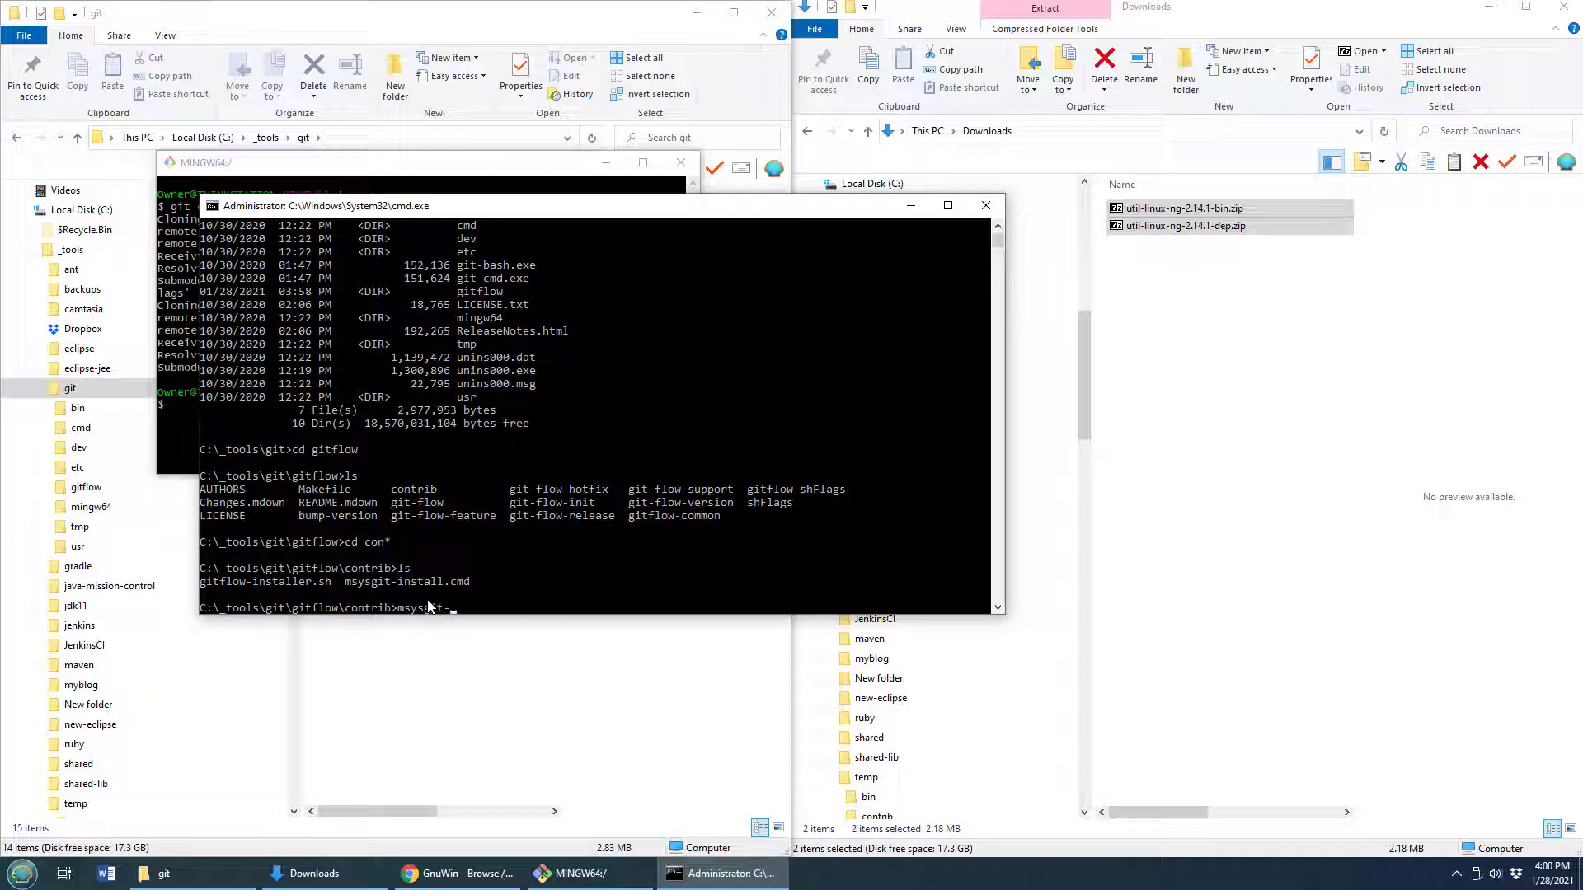
pyautogui.press('Tab')
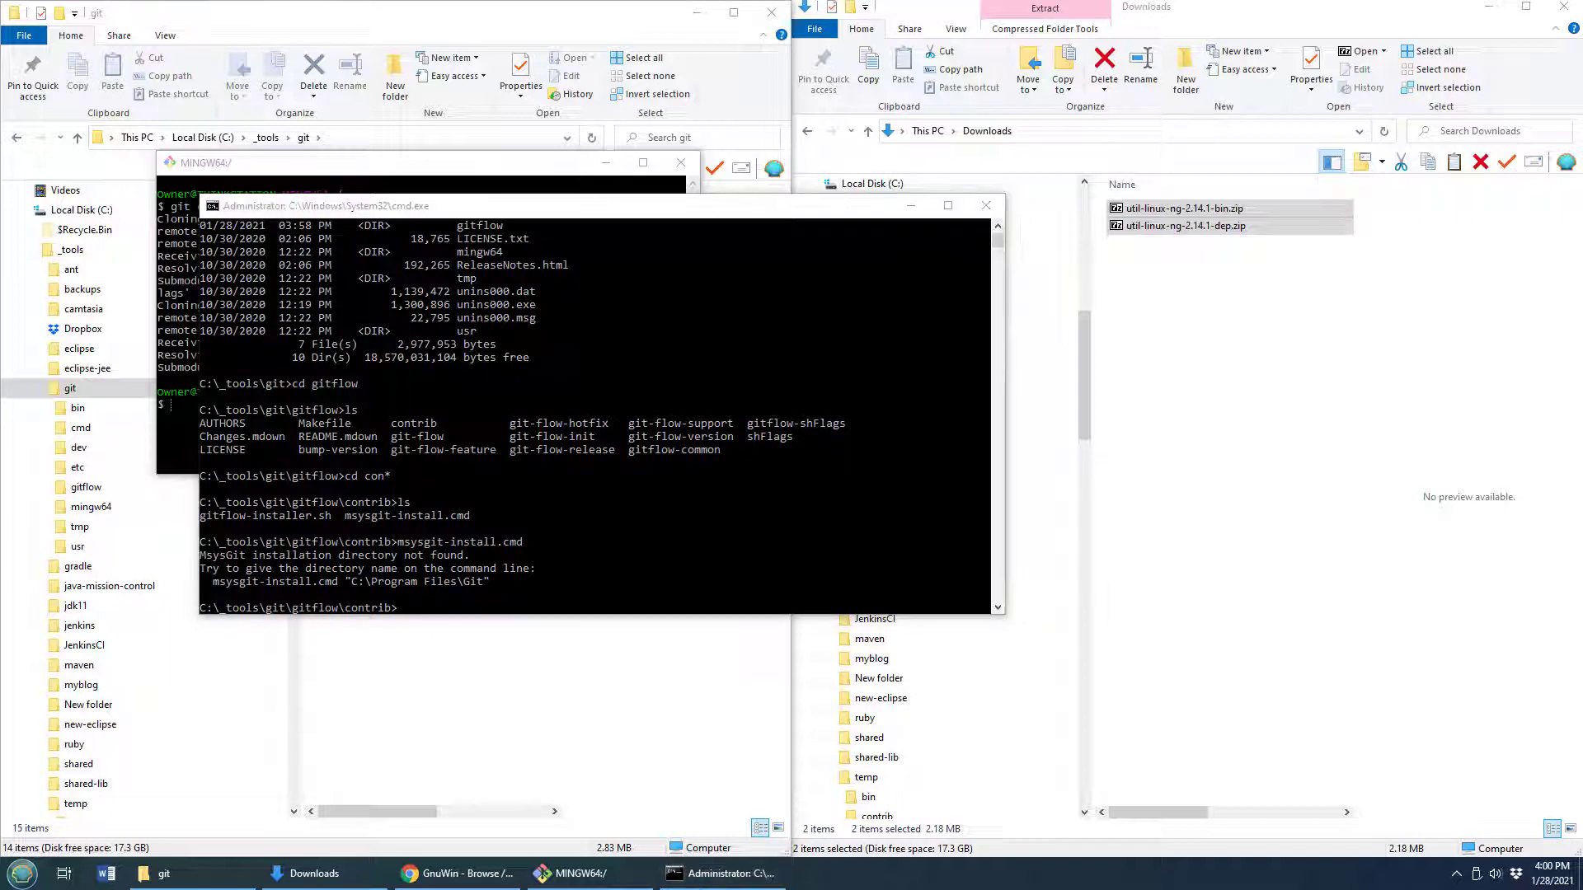
pyautogui.write('msysgit-install.cmd')
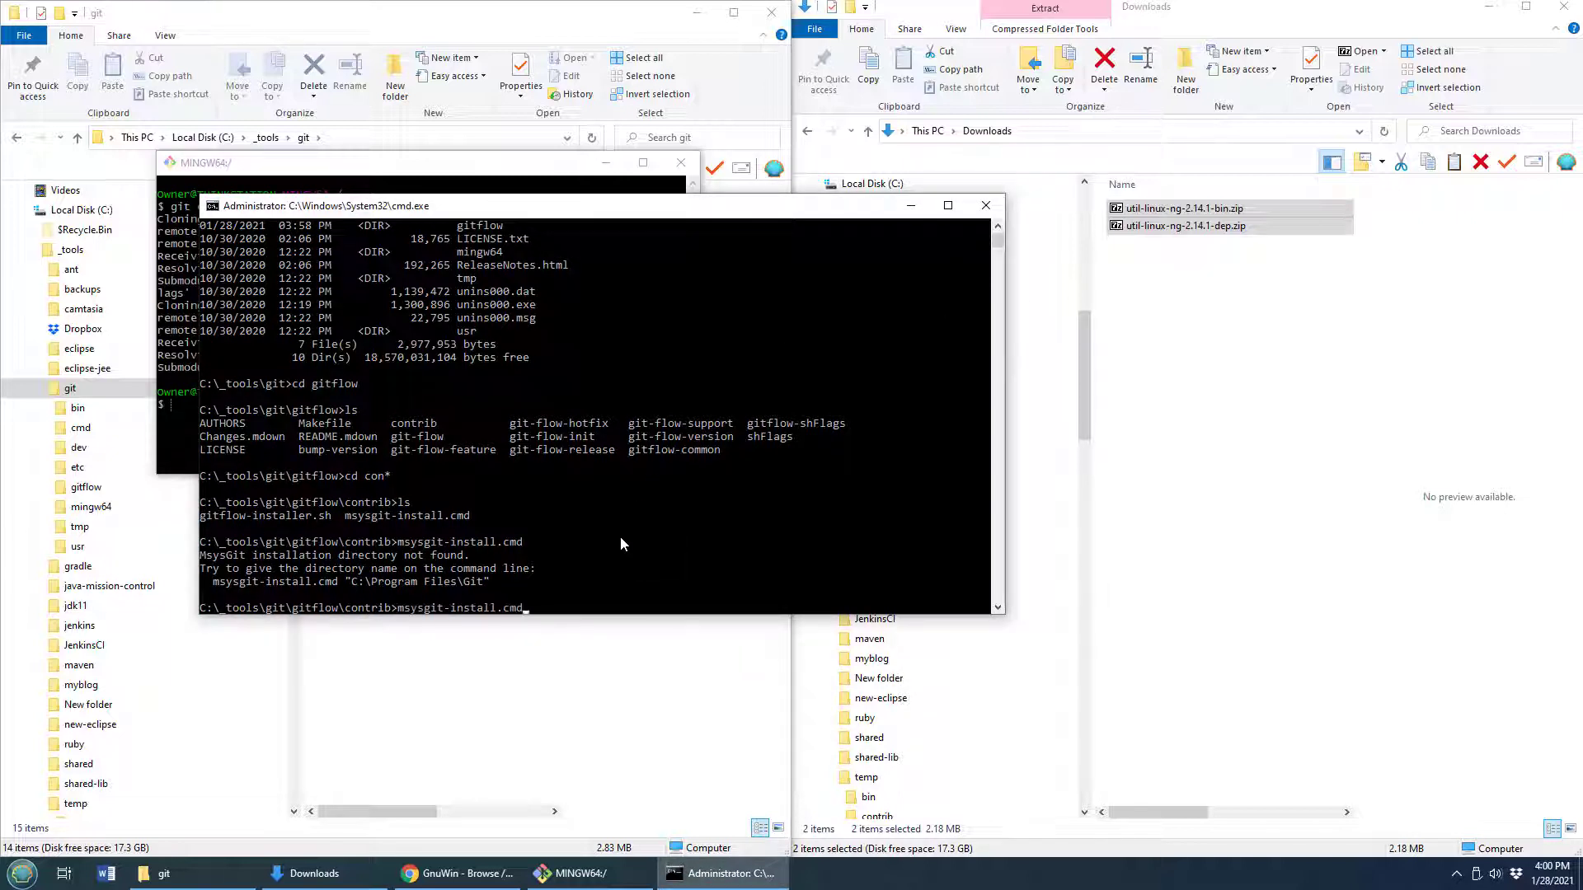
pyautogui.write('C:\\')
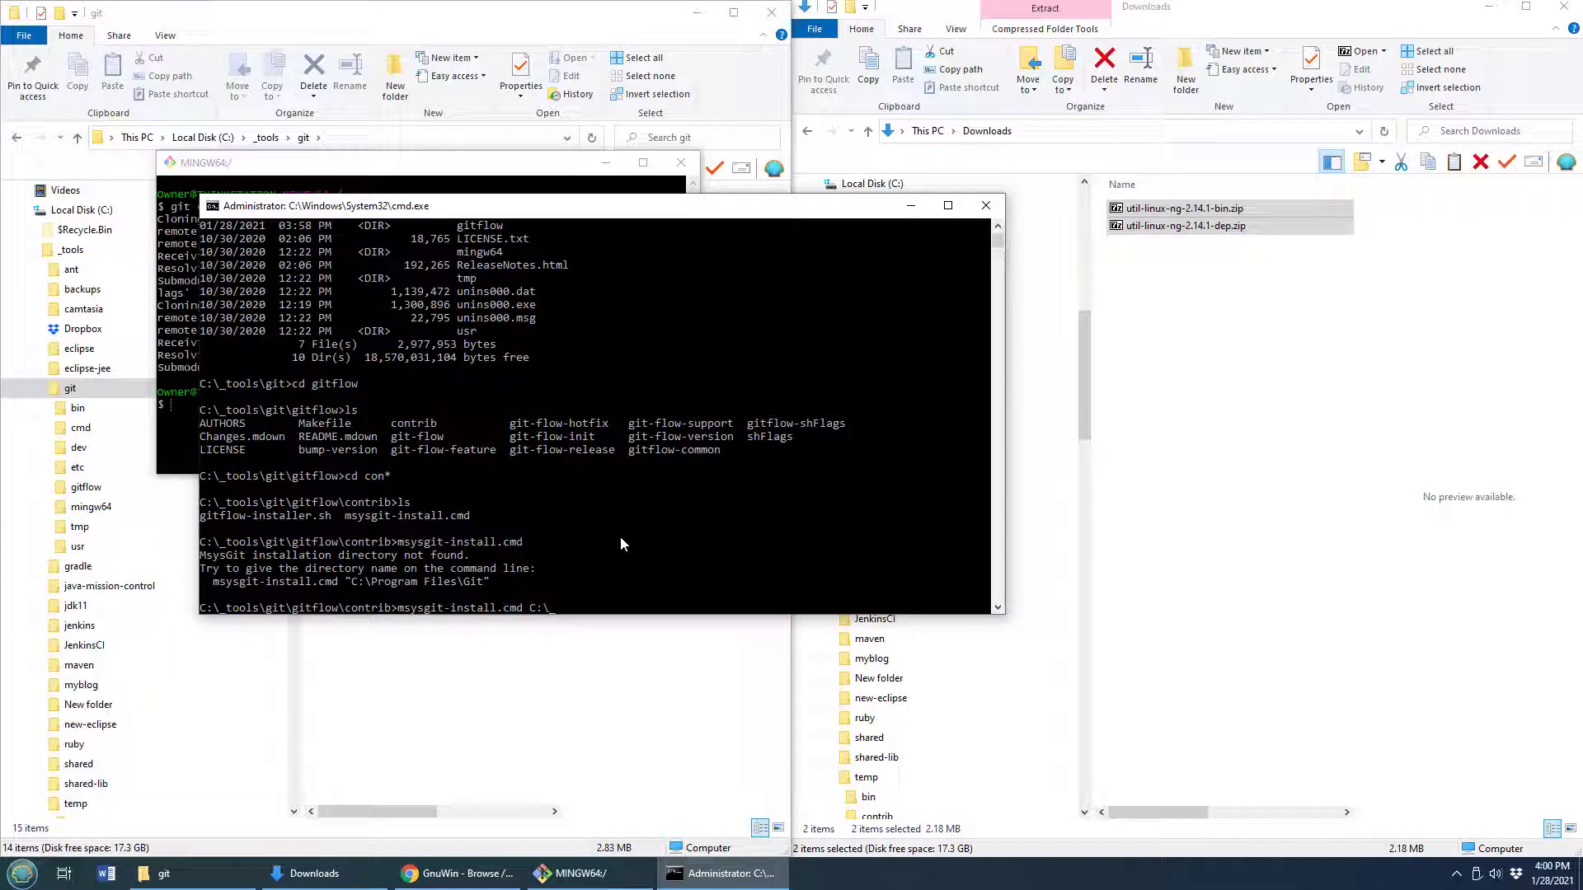
pyautogui.write('_tools\\git')
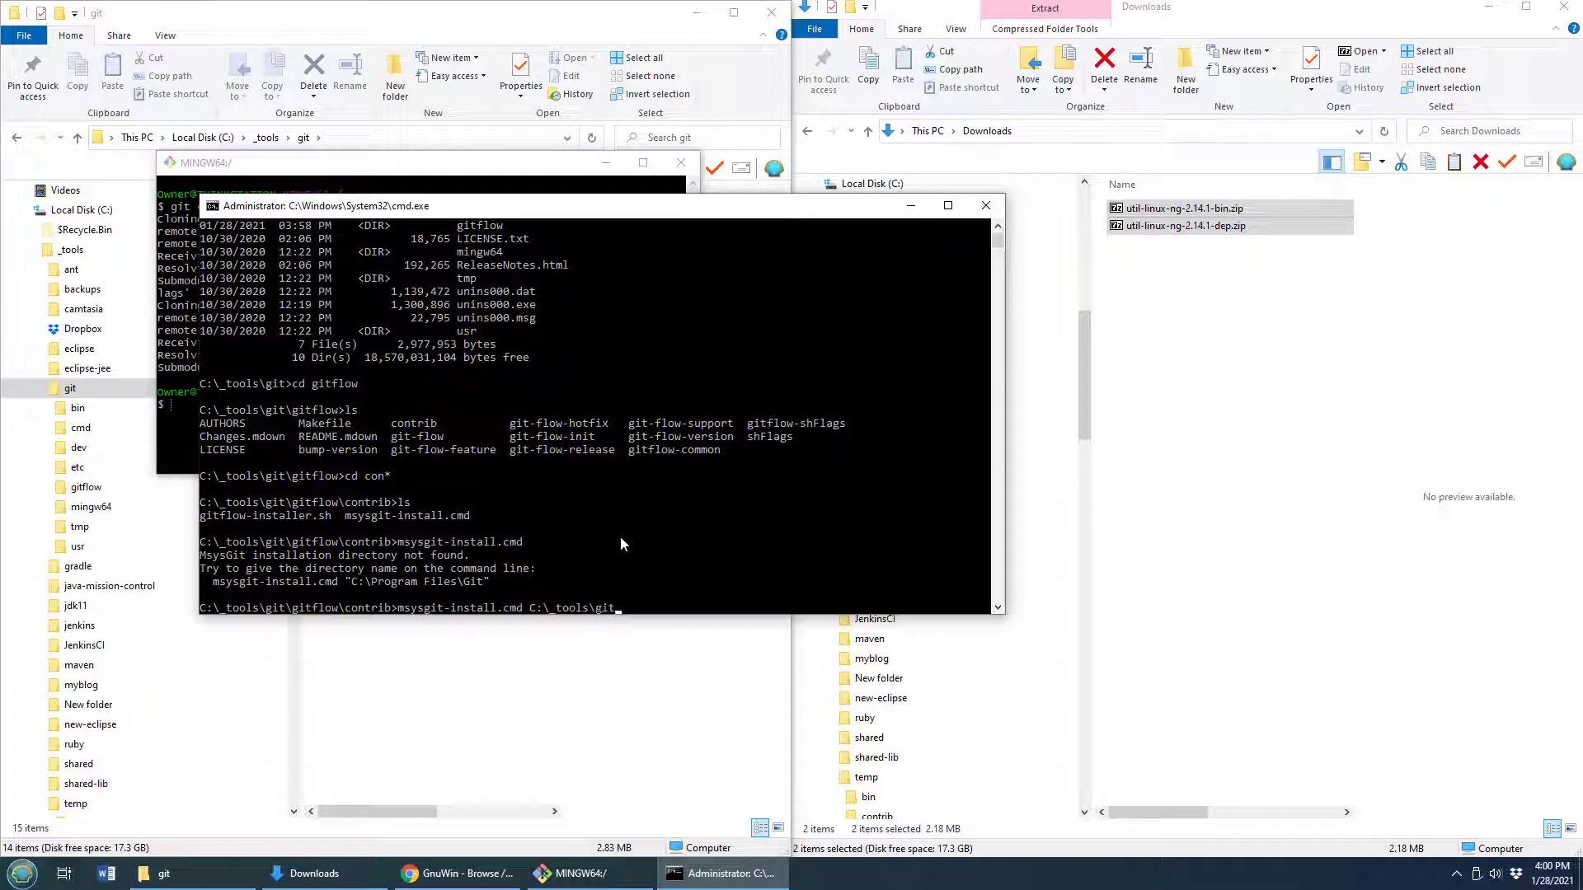
pyautogui.write('"')
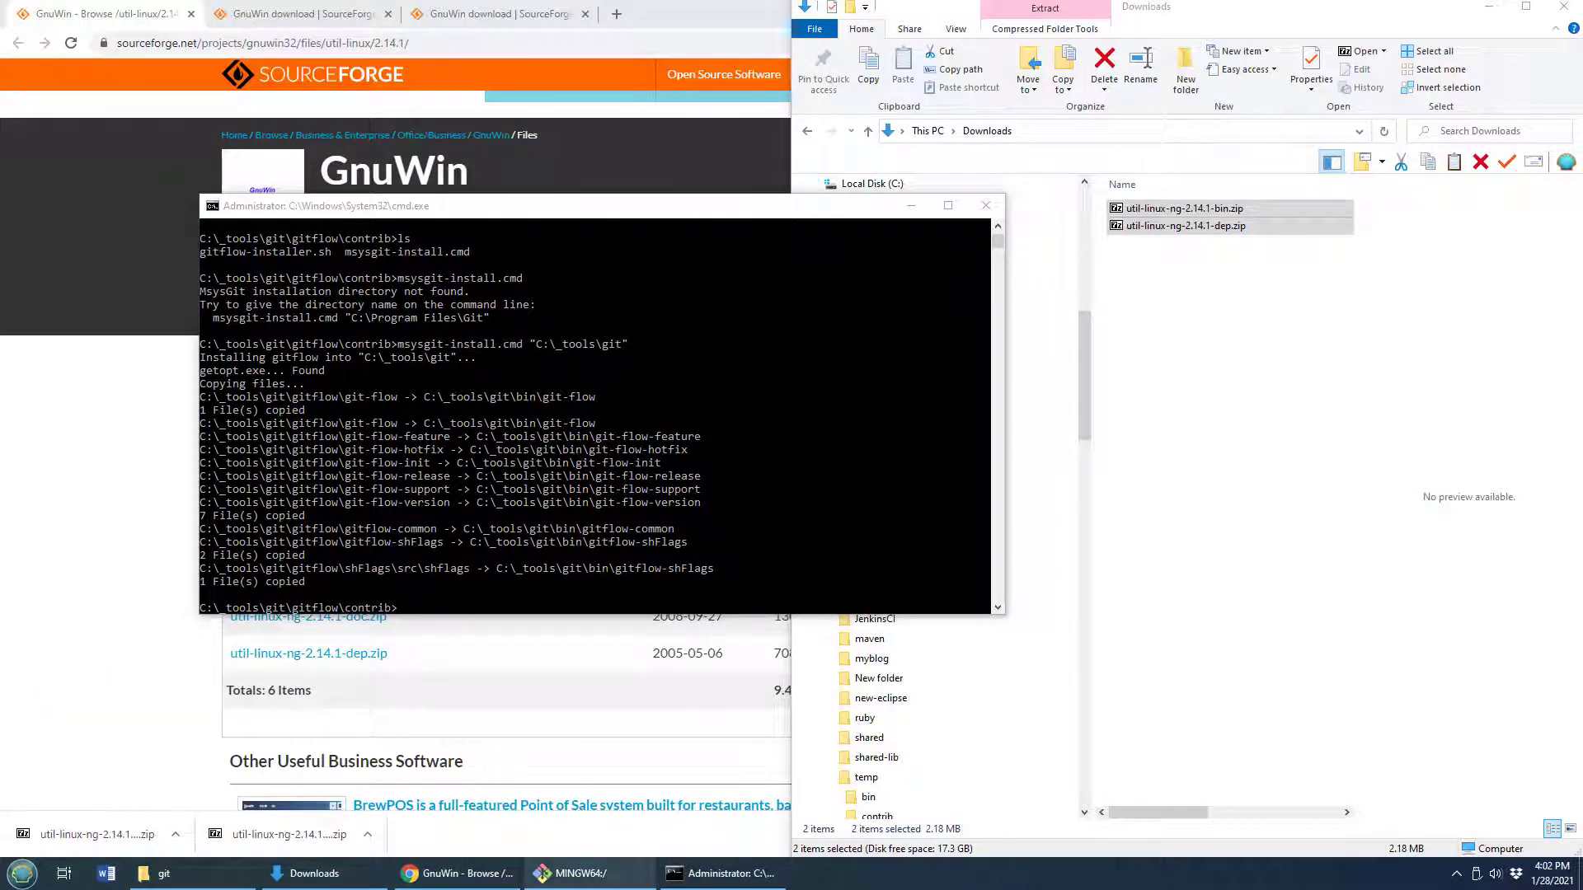
# Bring the MINGW64 window to the front and type git flow version at the prompt.
pyautogui.click(574, 873)
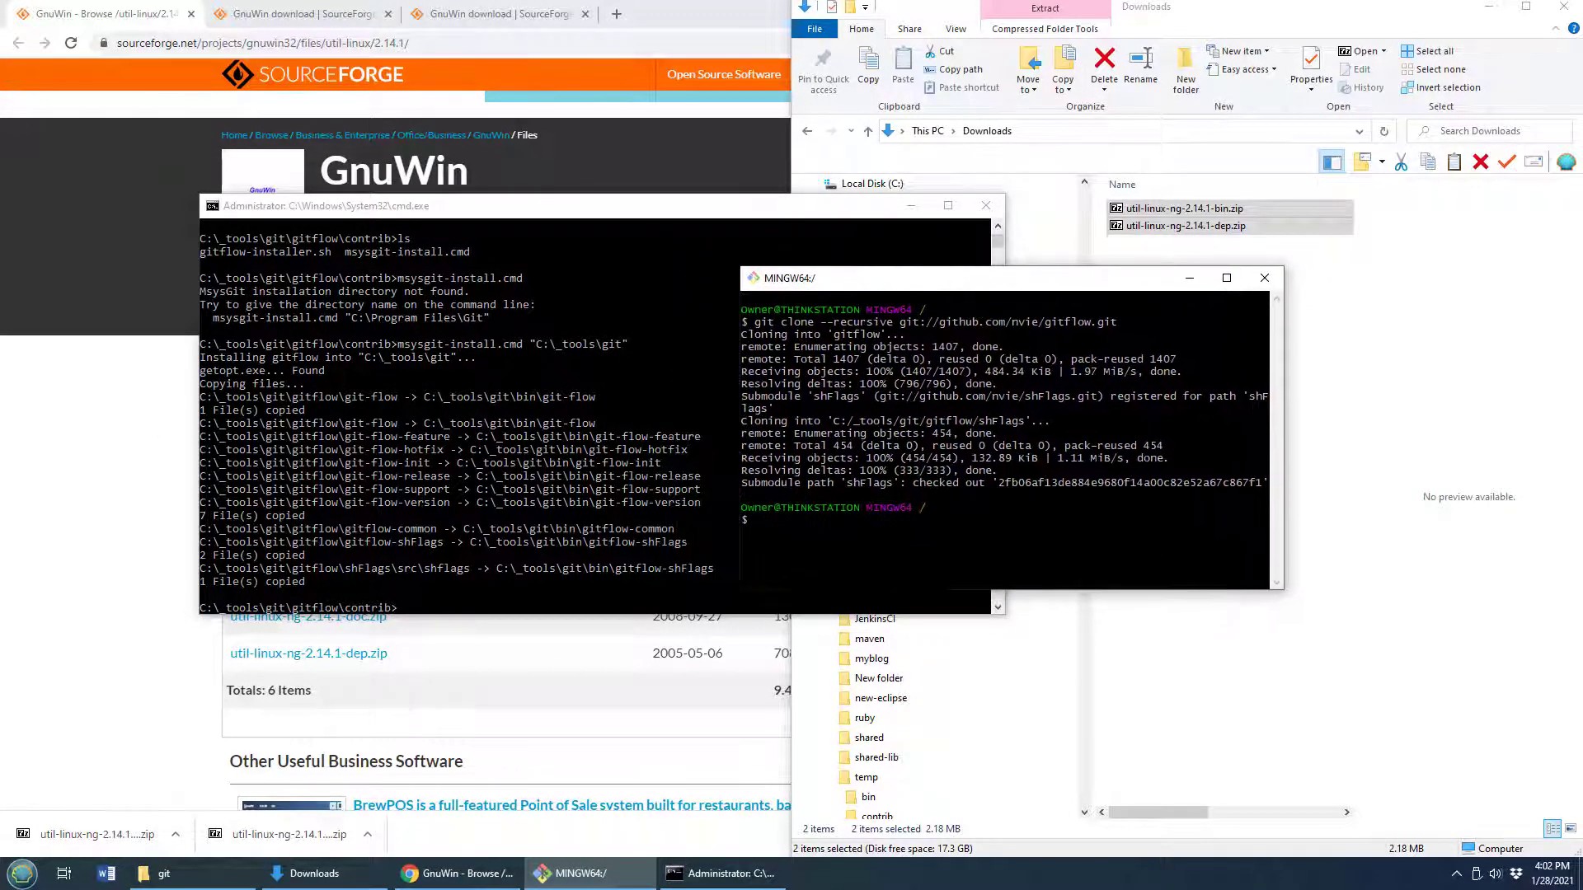
pyautogui.write('git')
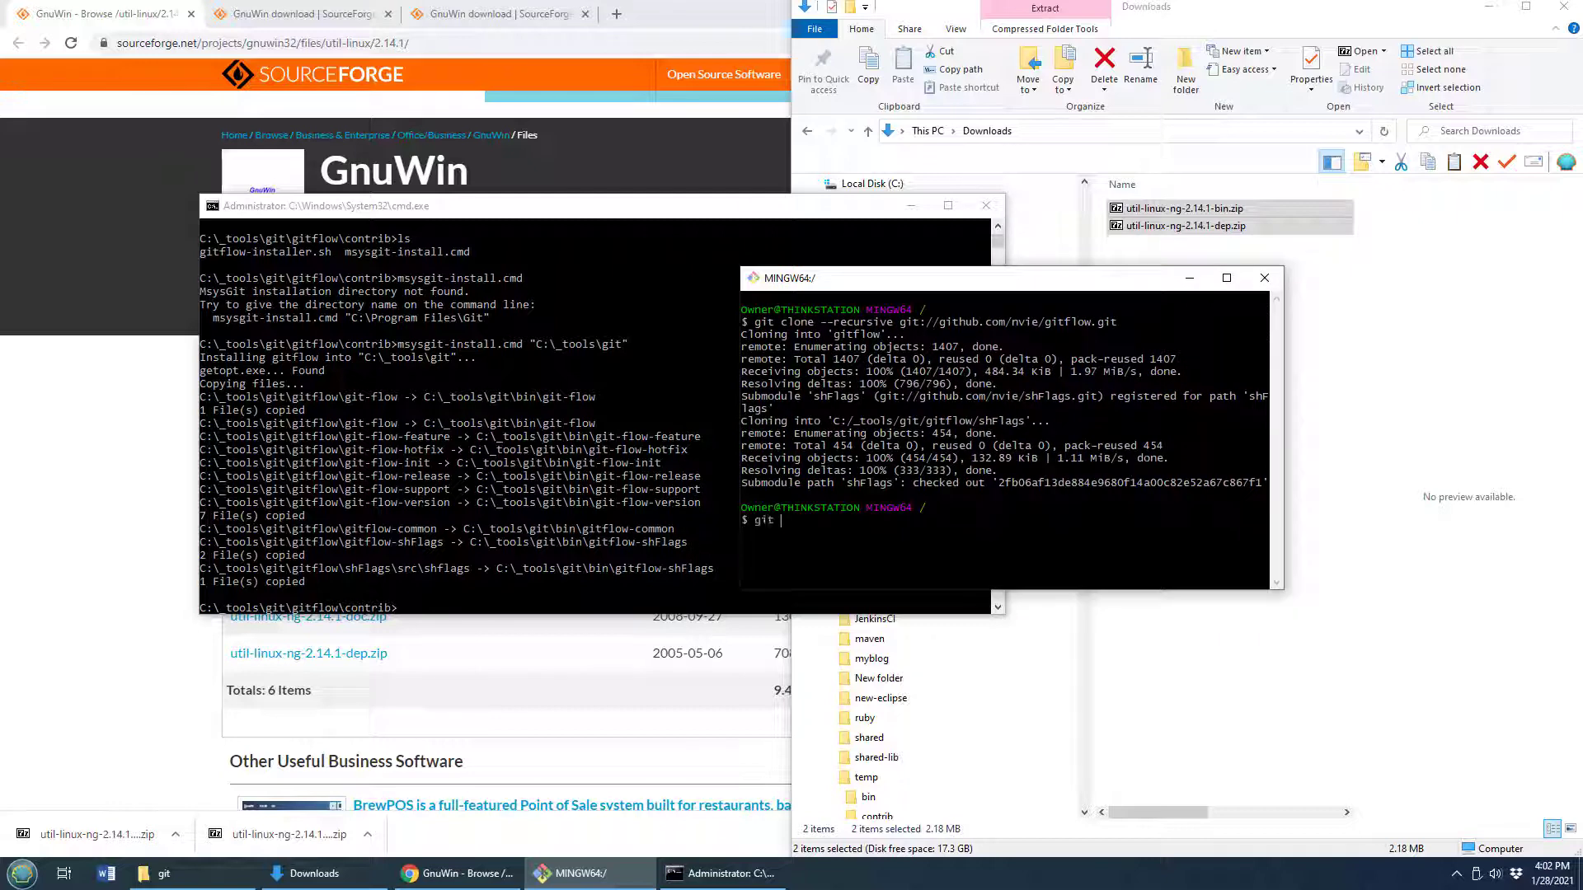
pyautogui.write('flow ver')
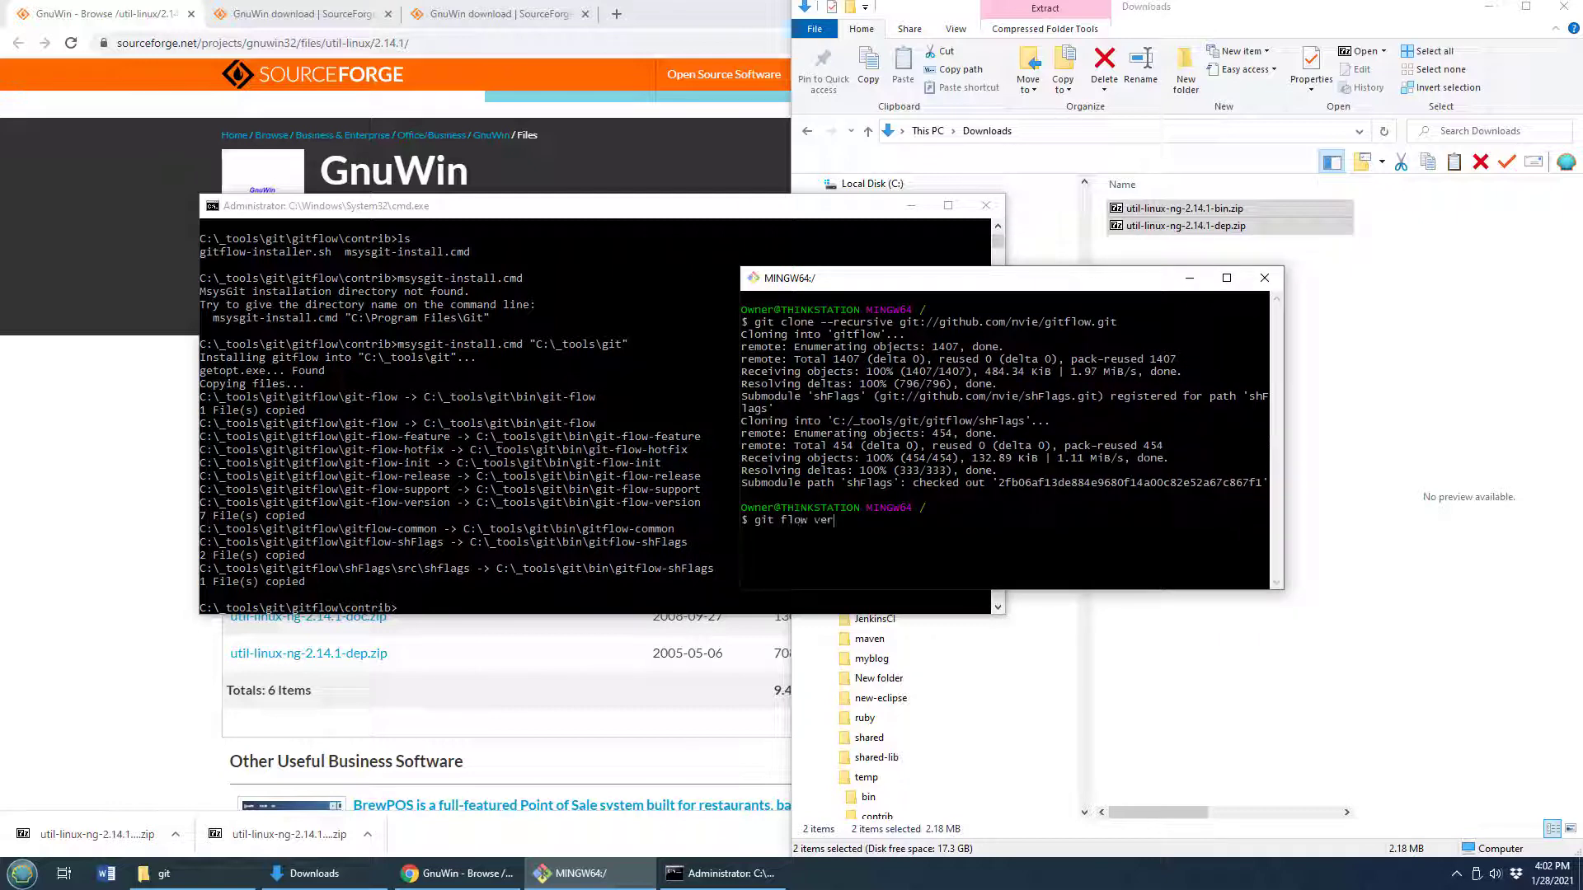